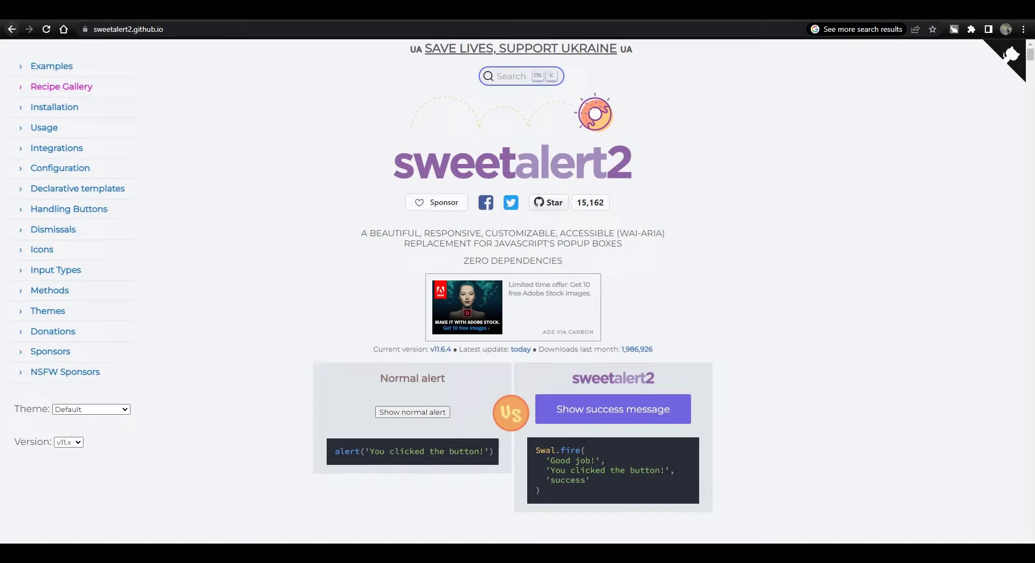
- Make onSuccess call alert("this is an alert"), then test it via Success and dismiss it
click(612, 408)
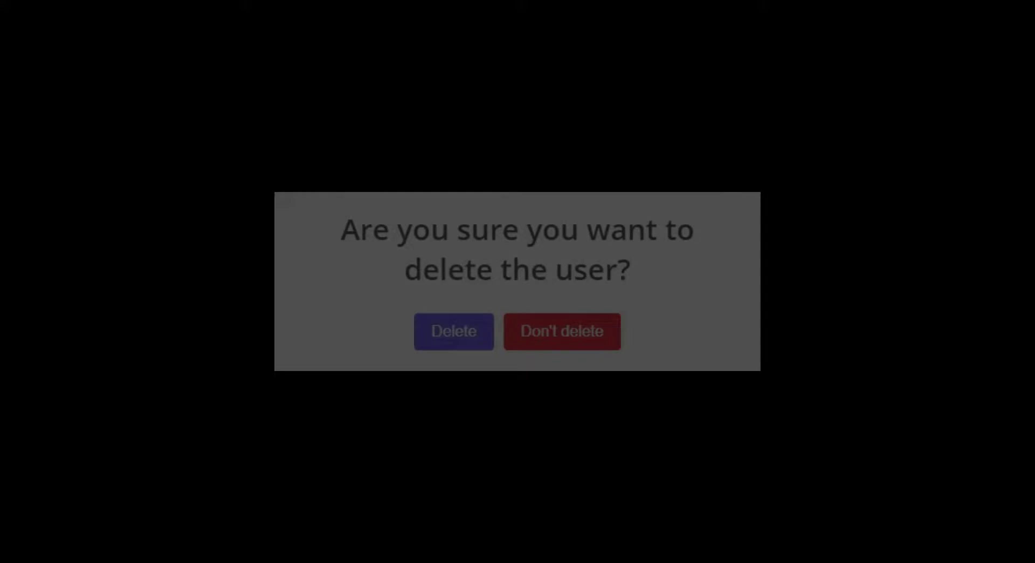
click(562, 331)
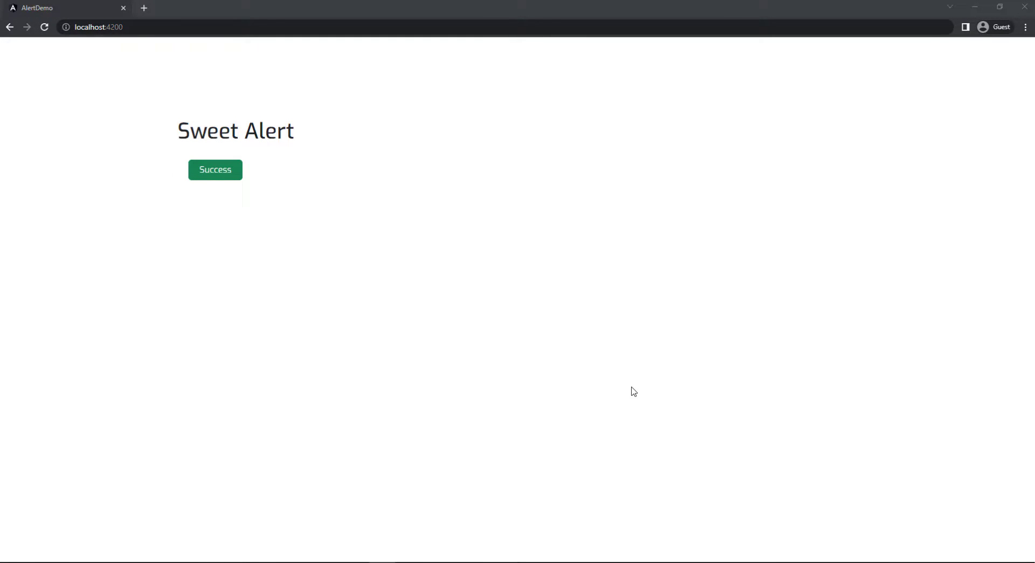
mouse_move(423, 398)
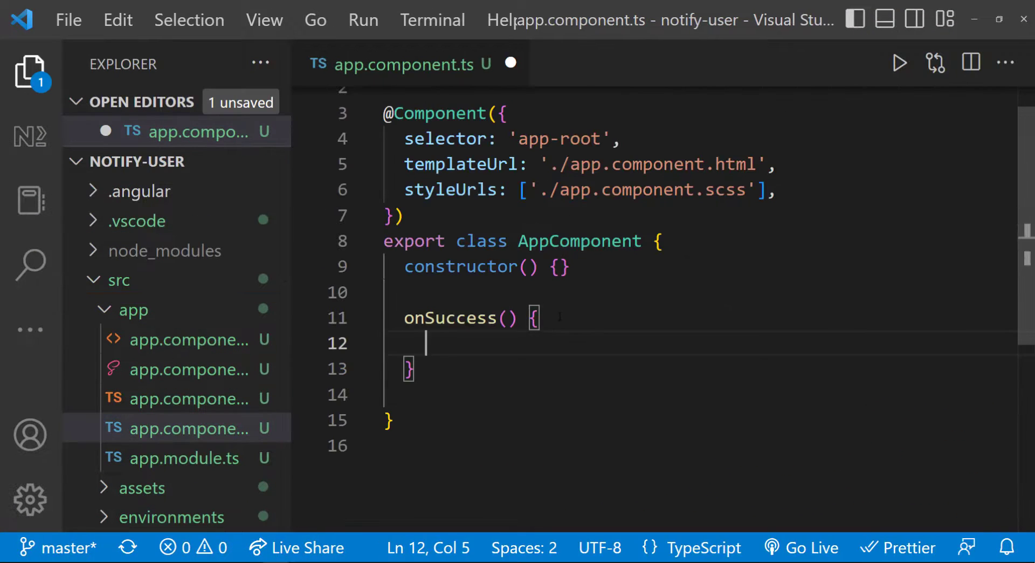
text(alert("this is an alert")
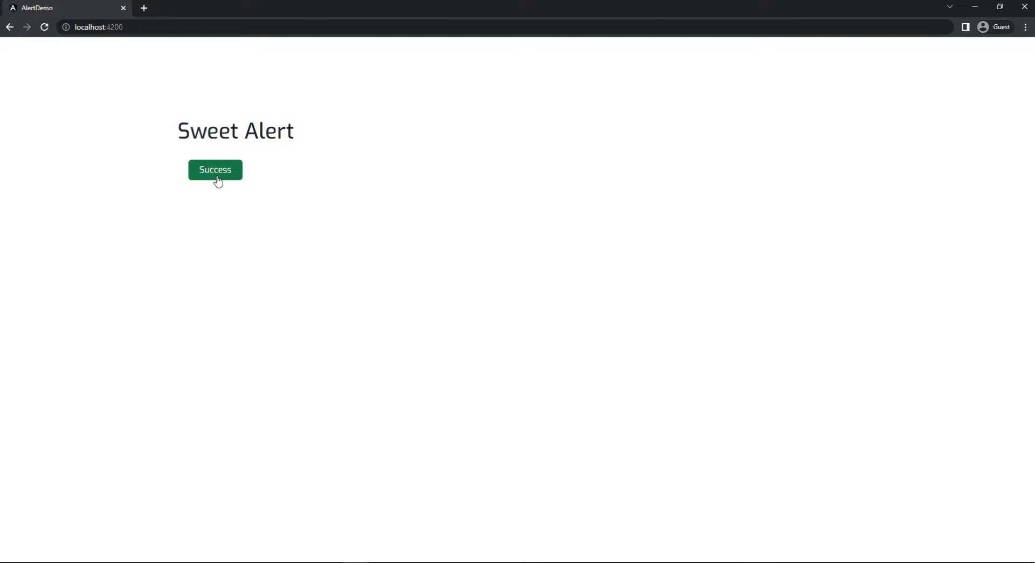
click(214, 170)
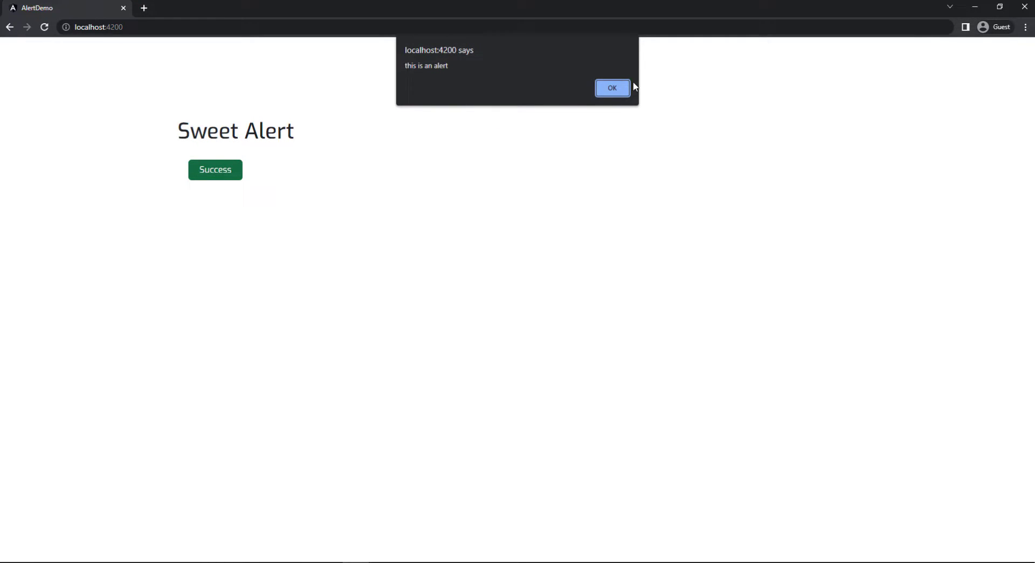
click(611, 88)
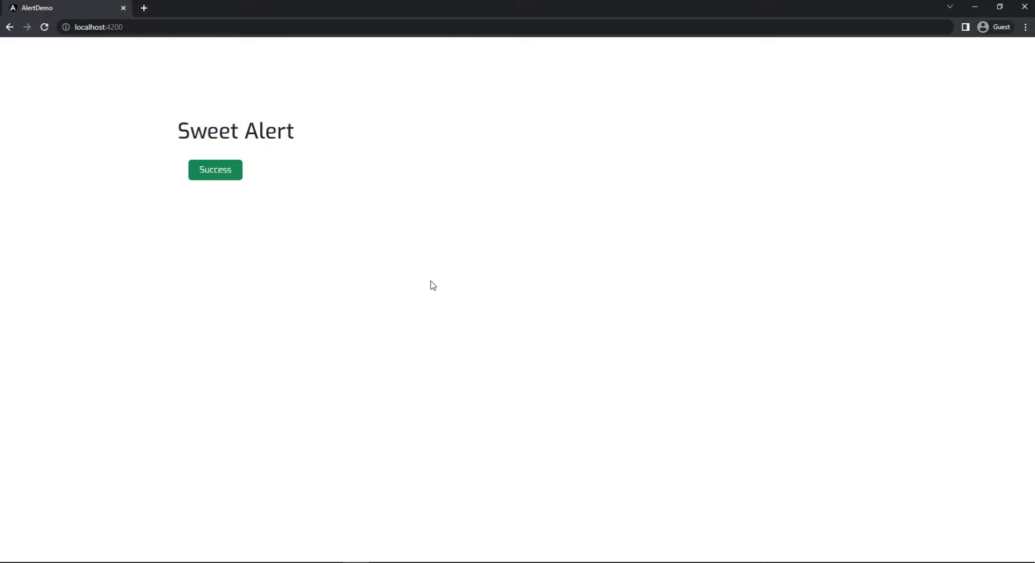
mouse_move(418, 297)
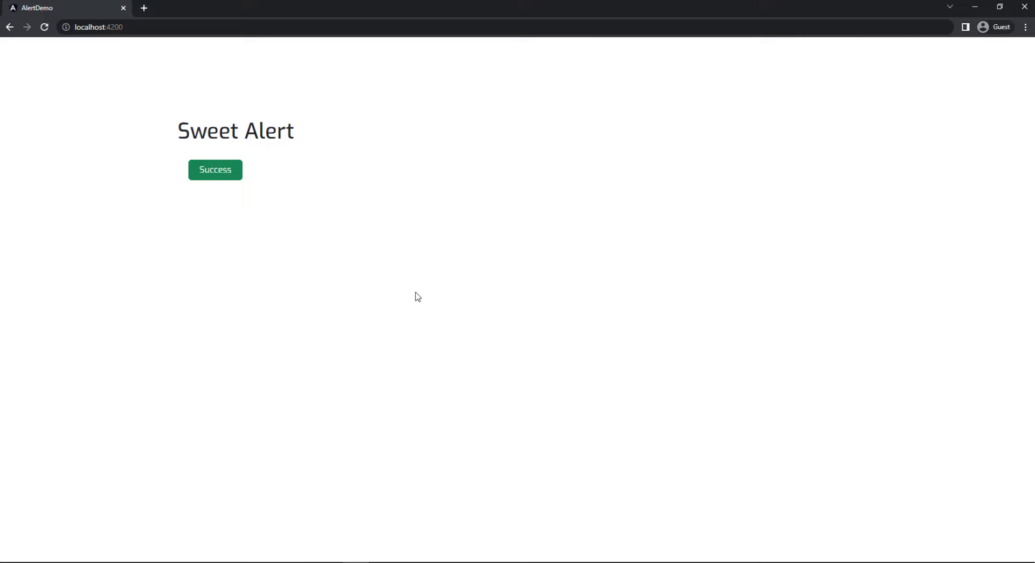
mouse_move(375, 445)
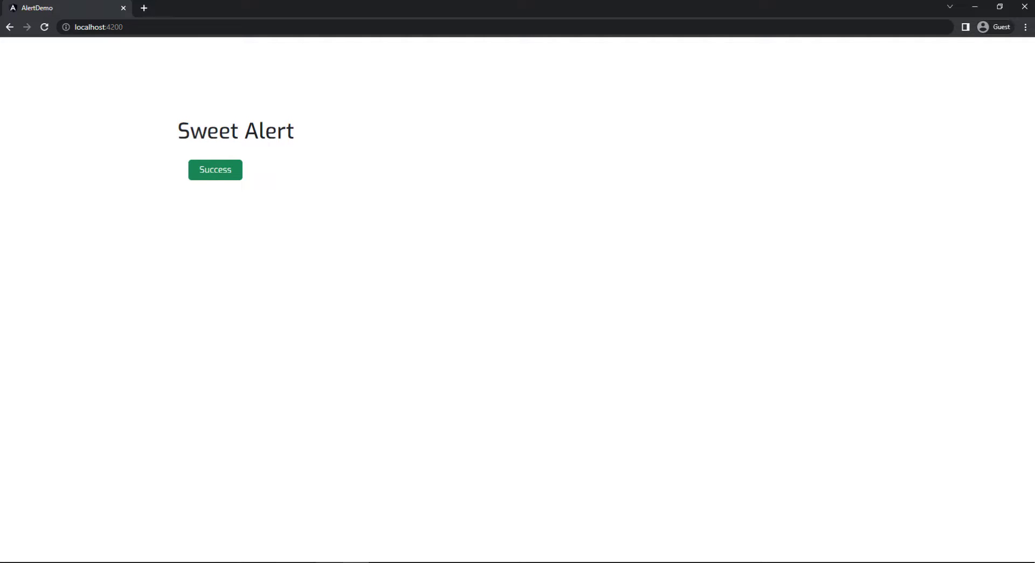
mouse_move(606, 190)
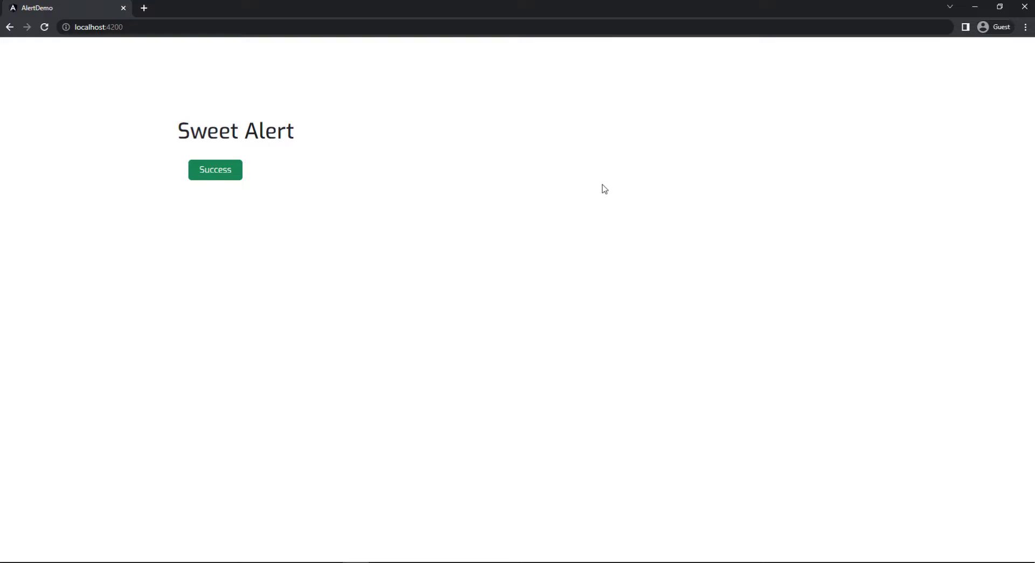
mouse_move(231, 47)
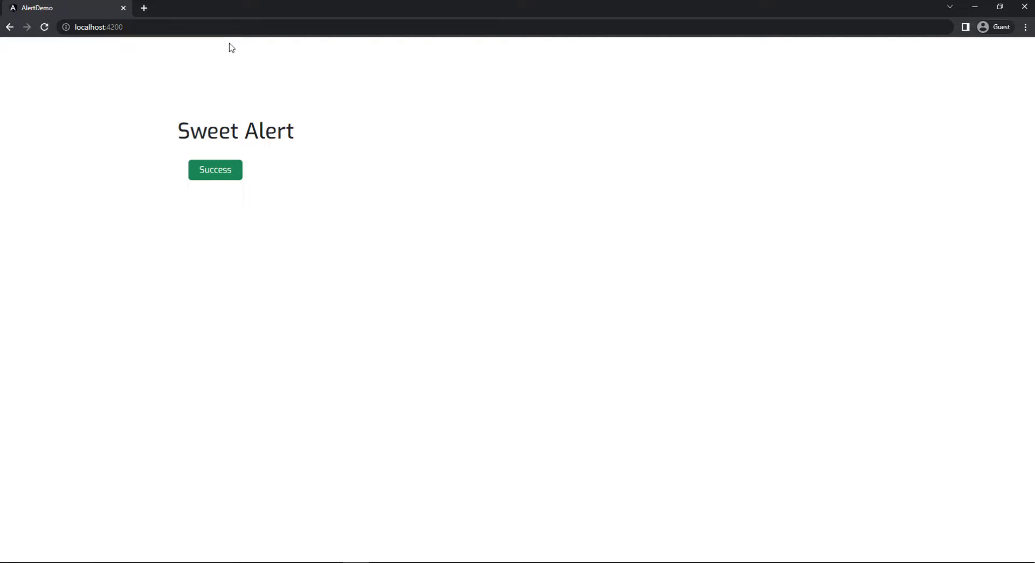
- Search Google for ngx sweetalert2 and follow its npm page to the GitHub repository
click(143, 7)
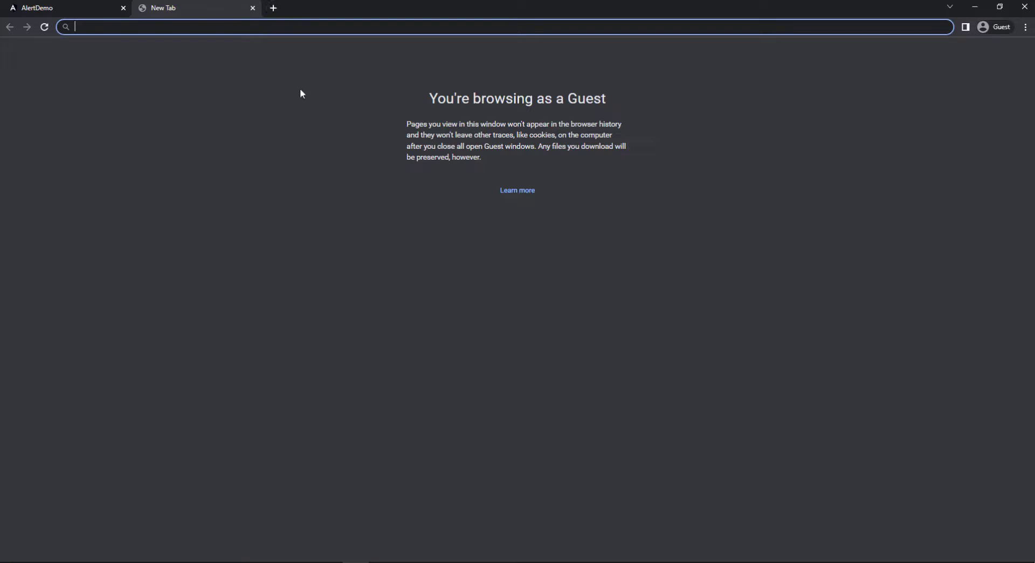
text(ngx s)
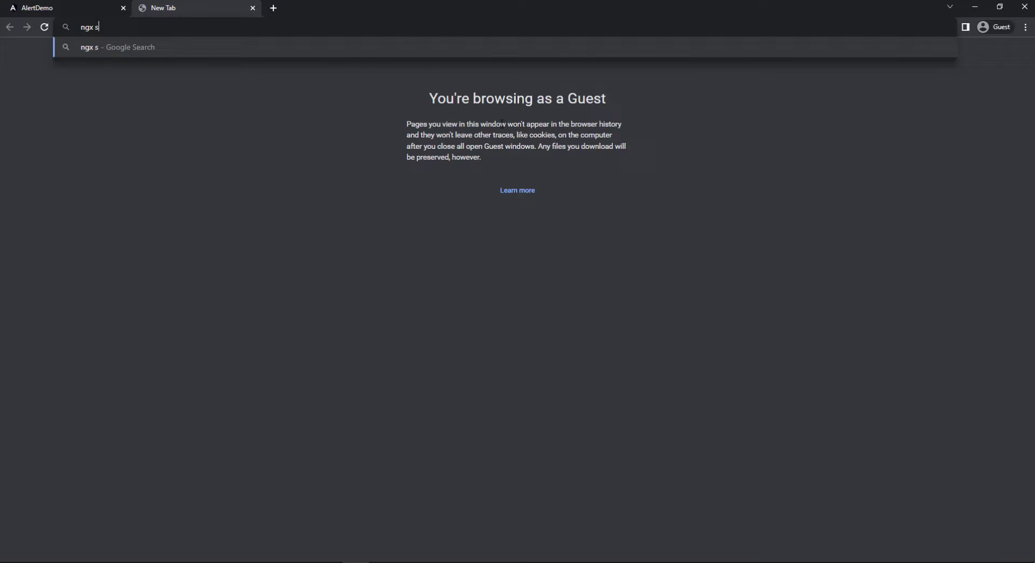
key(Return)
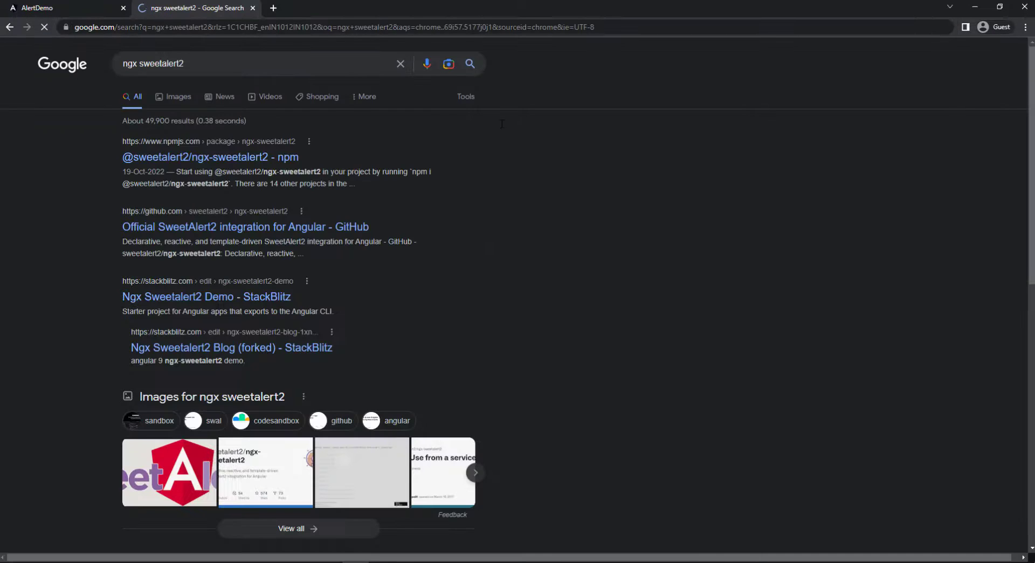
click(210, 157)
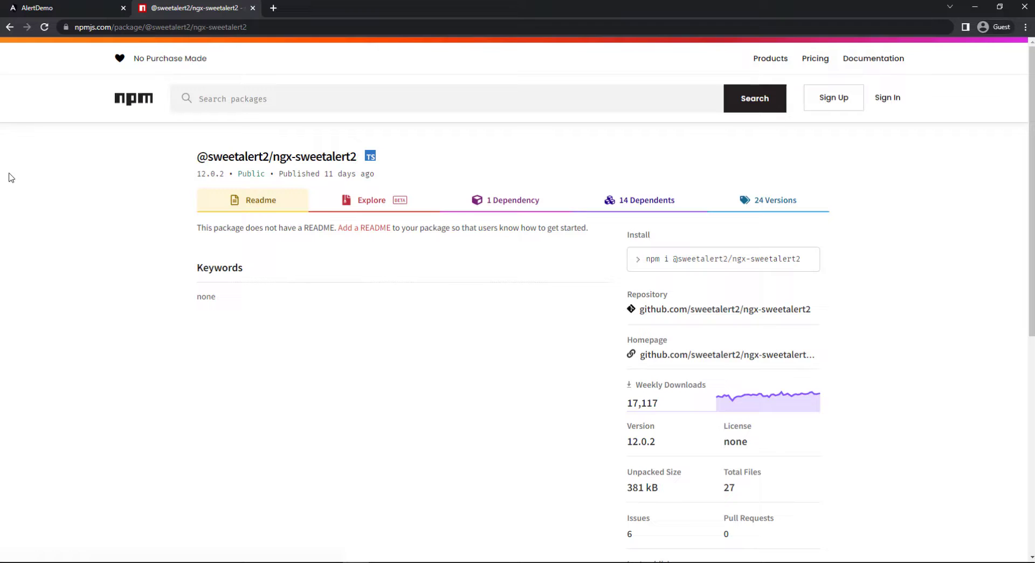
click(724, 309)
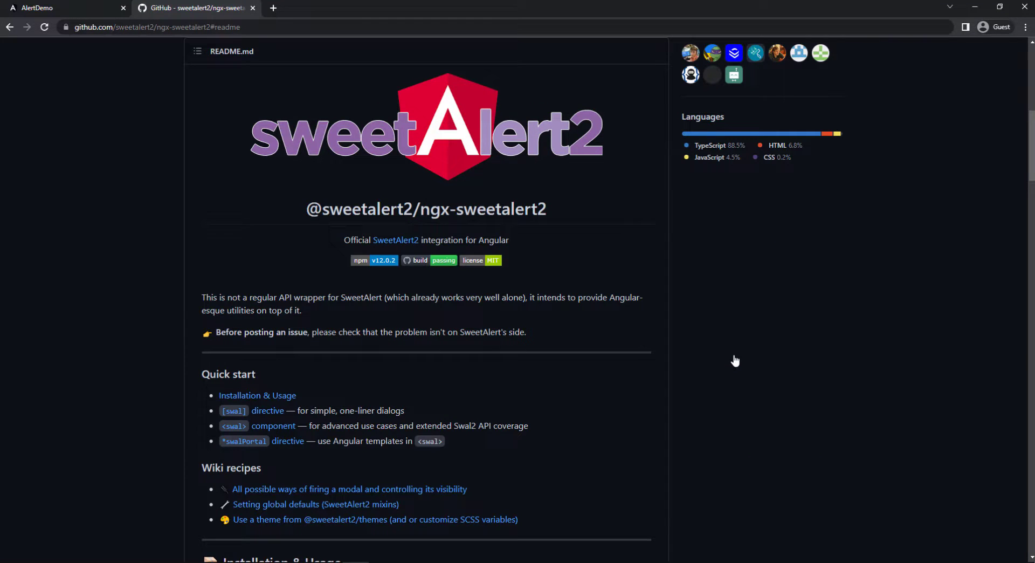
- Scroll the ngx-sweetalert2 README to the Installation & Usage install command
scroll(down, 3)
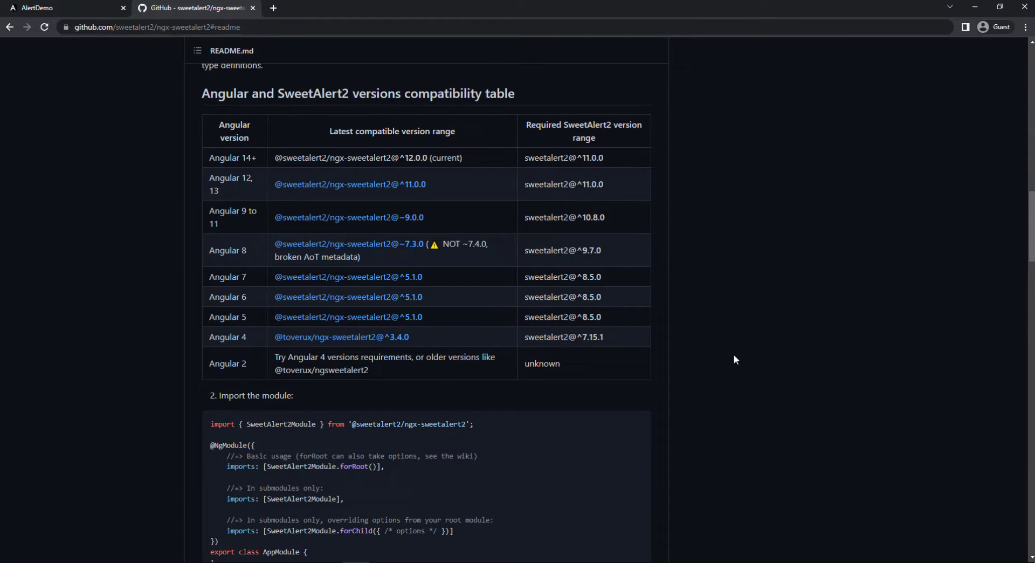
scroll(up, 3)
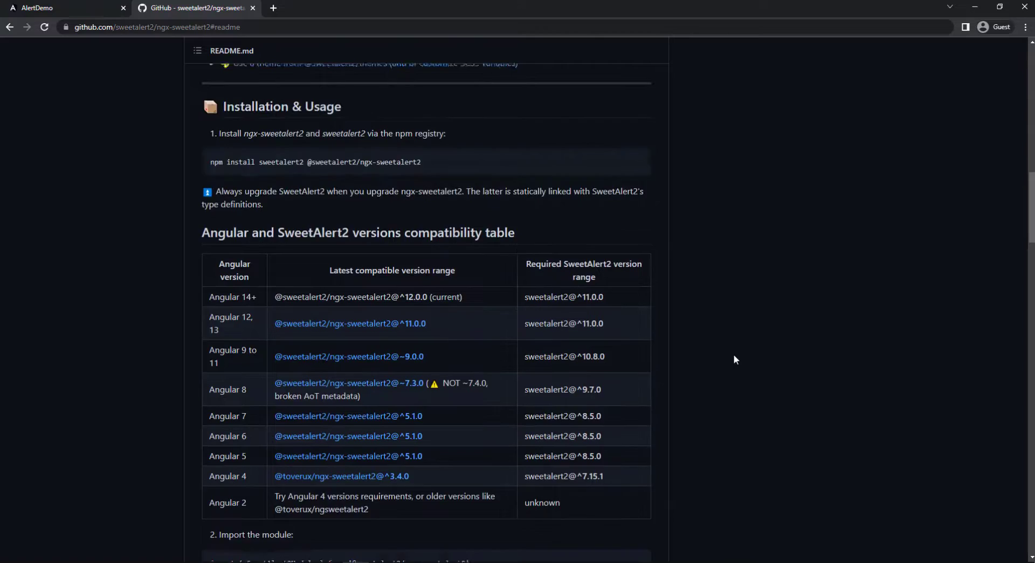
scroll(up, 3)
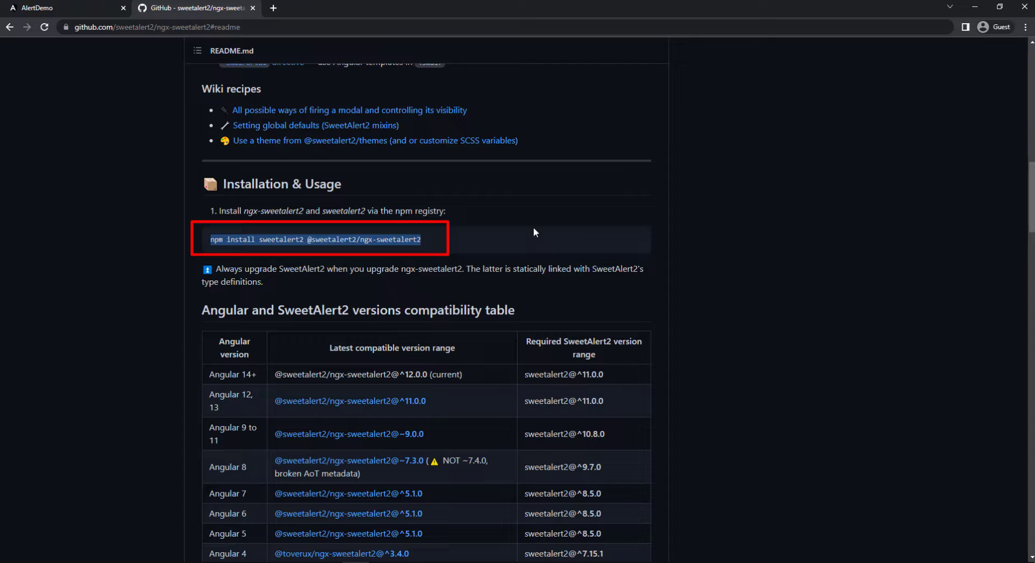
mouse_move(544, 229)
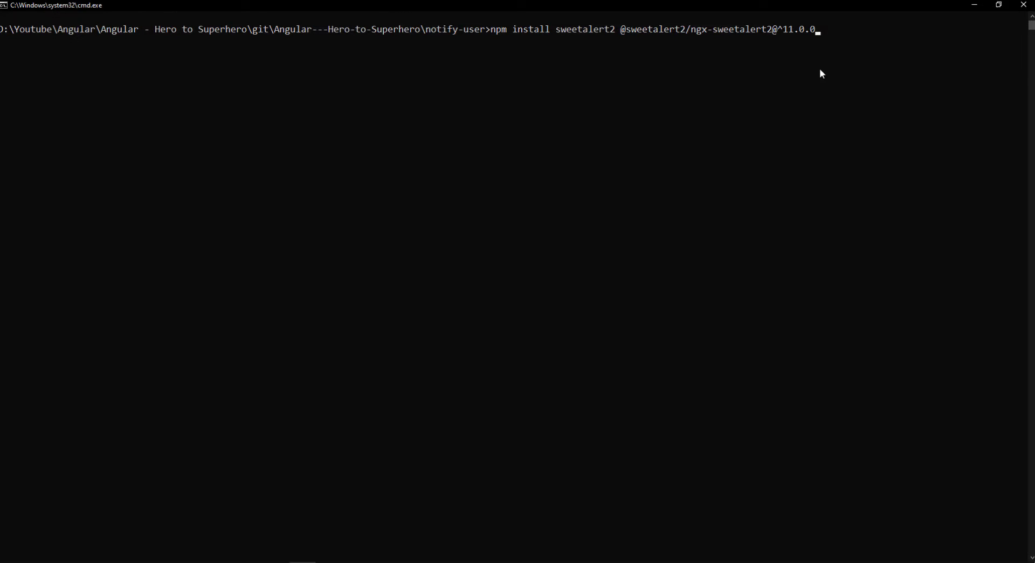
key(Return)
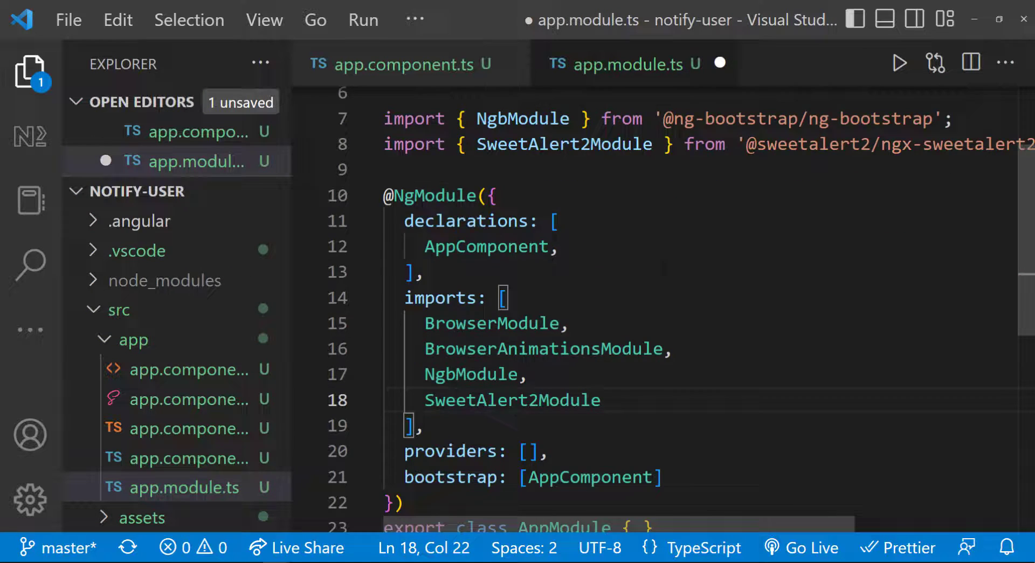
- Append .forRoot() to SweetAlert2Module and add import Swal from 'sweetalert2' to app.component.ts
text(.forRoot())
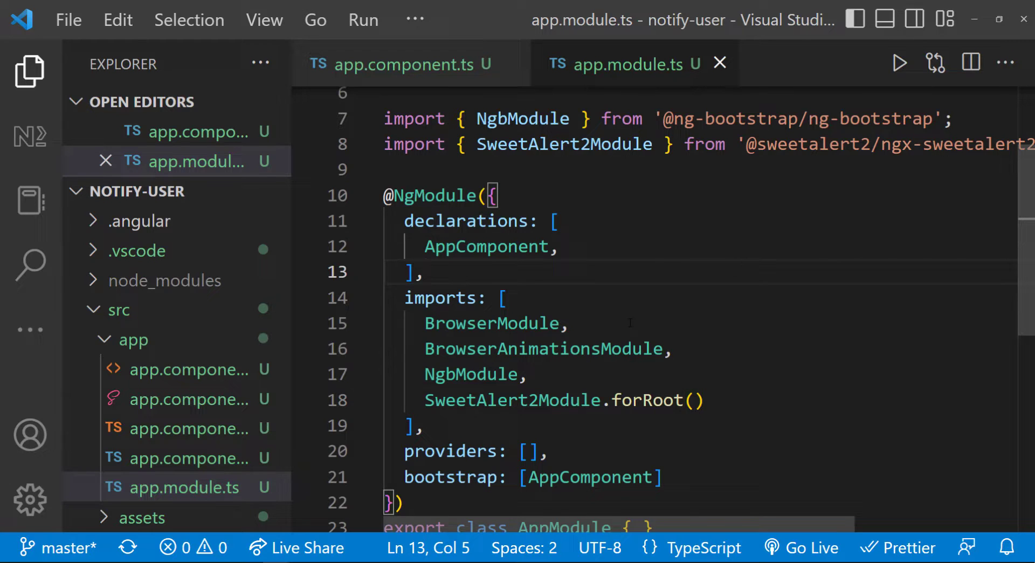
click(185, 487)
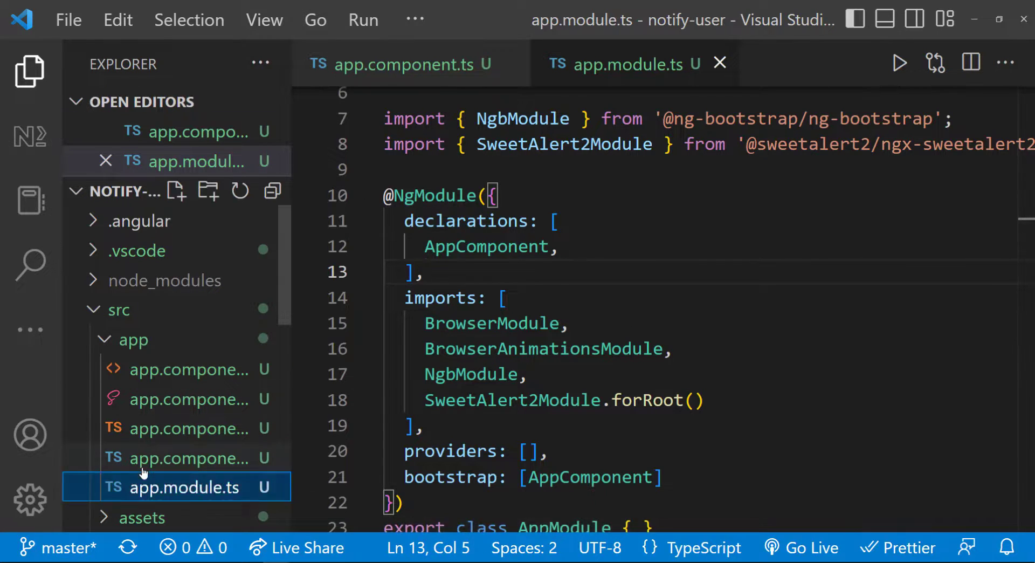
click(403, 64)
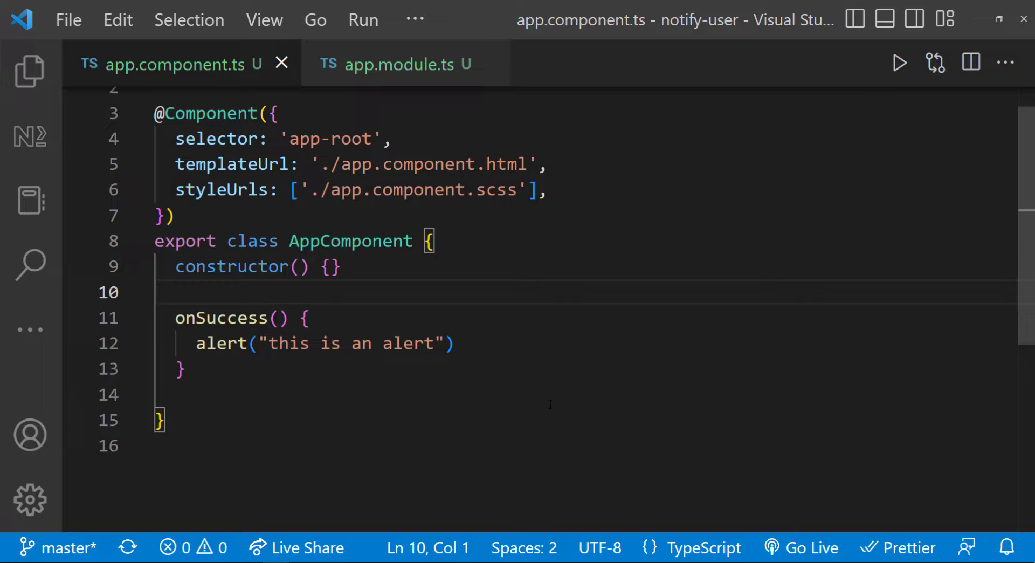
text(import S)
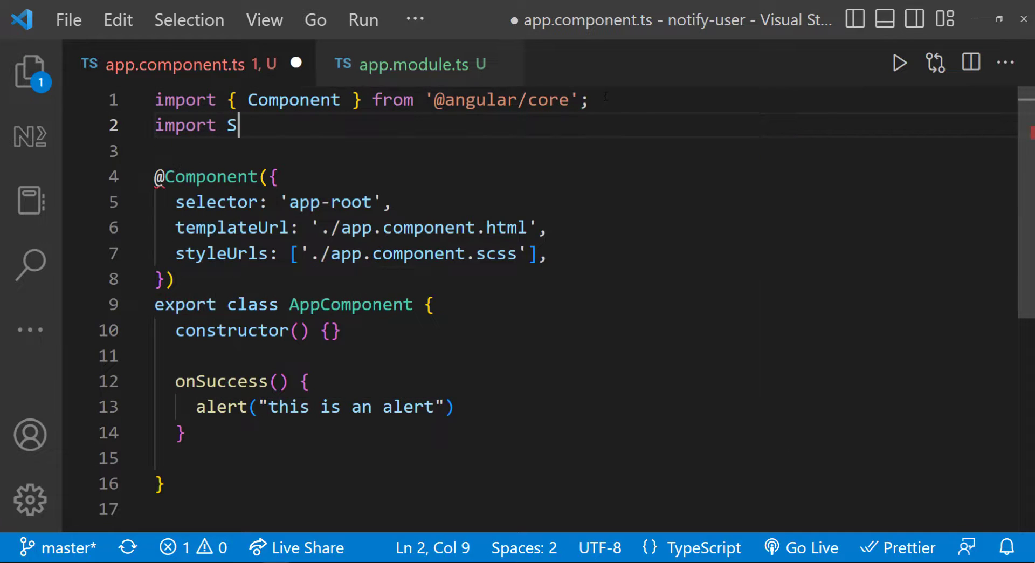
text(wal from 'sweetalert2';)
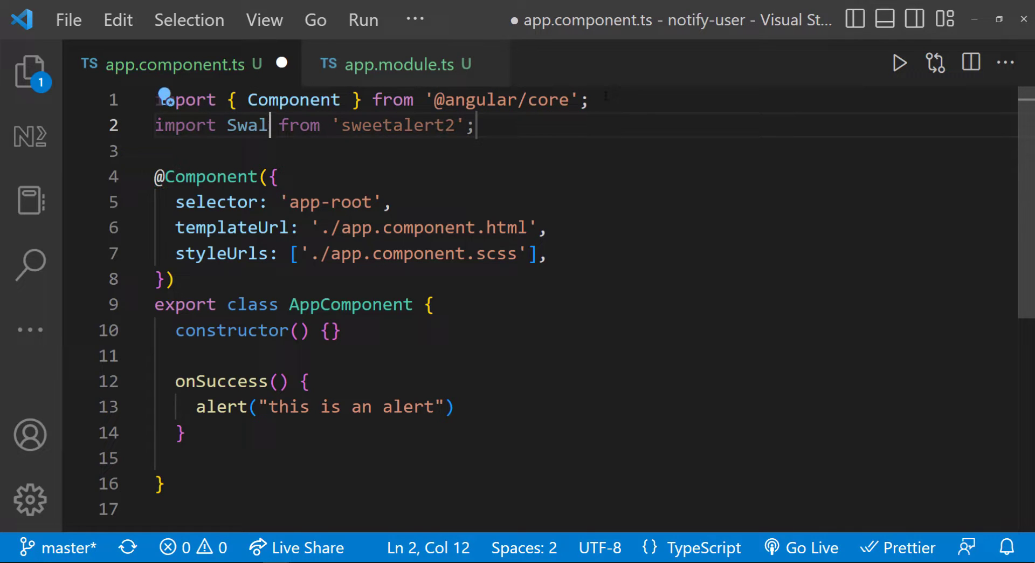
click(276, 177)
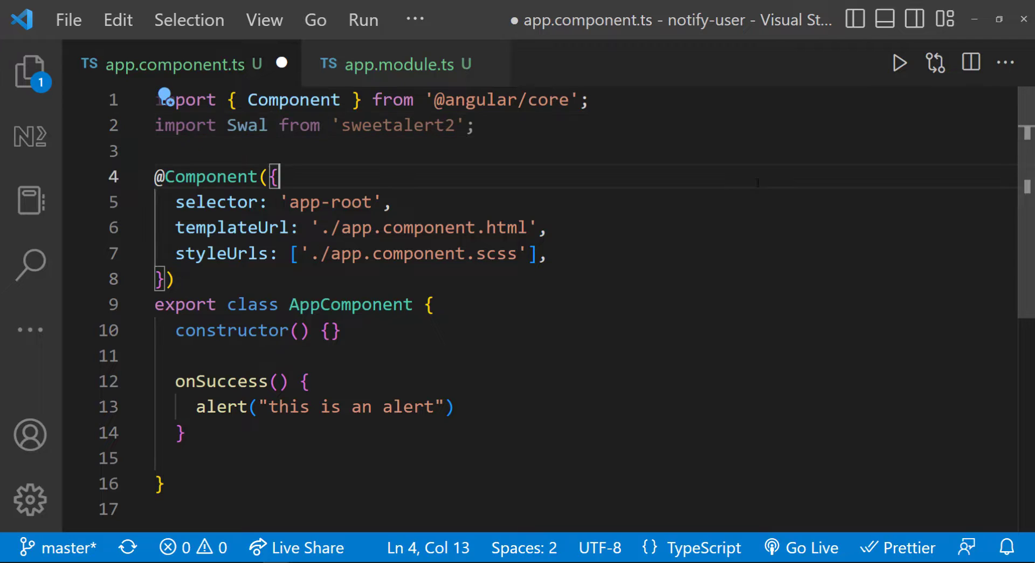
mouse_move(330, 548)
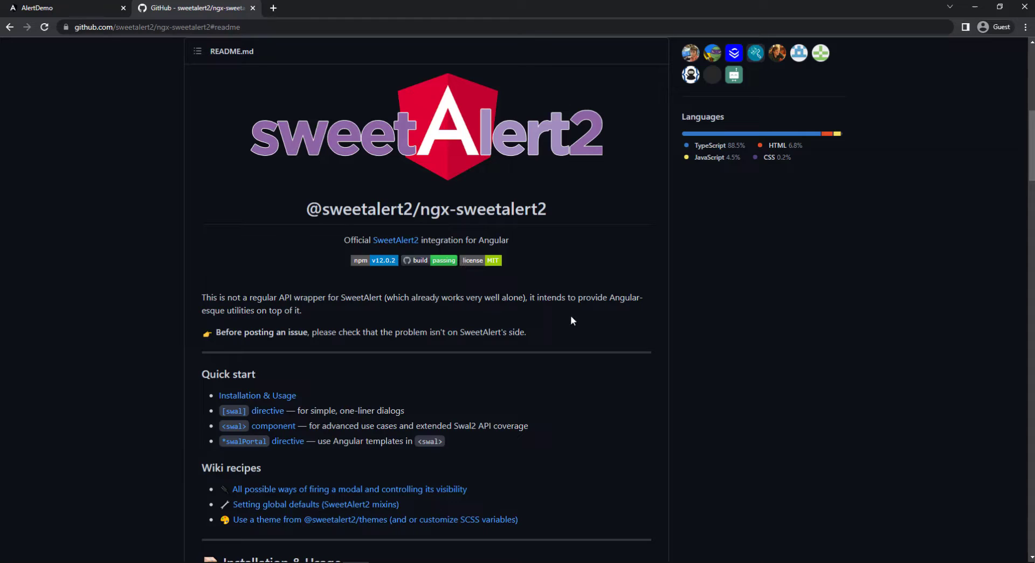
- Read down the ngx-sweetalert2 README, then load the SweetAlert2 website
scroll(down, 3)
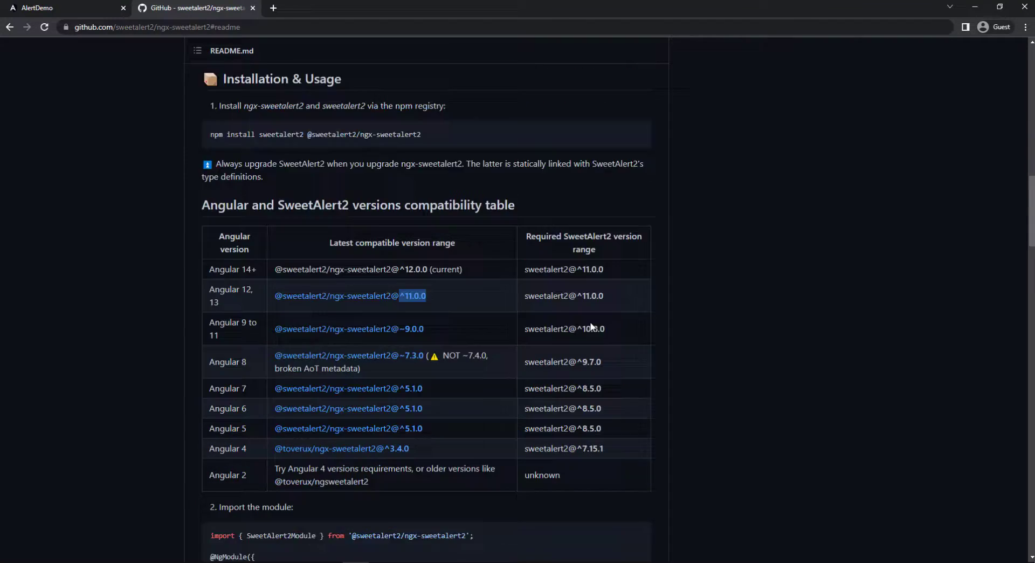
scroll(down, 3)
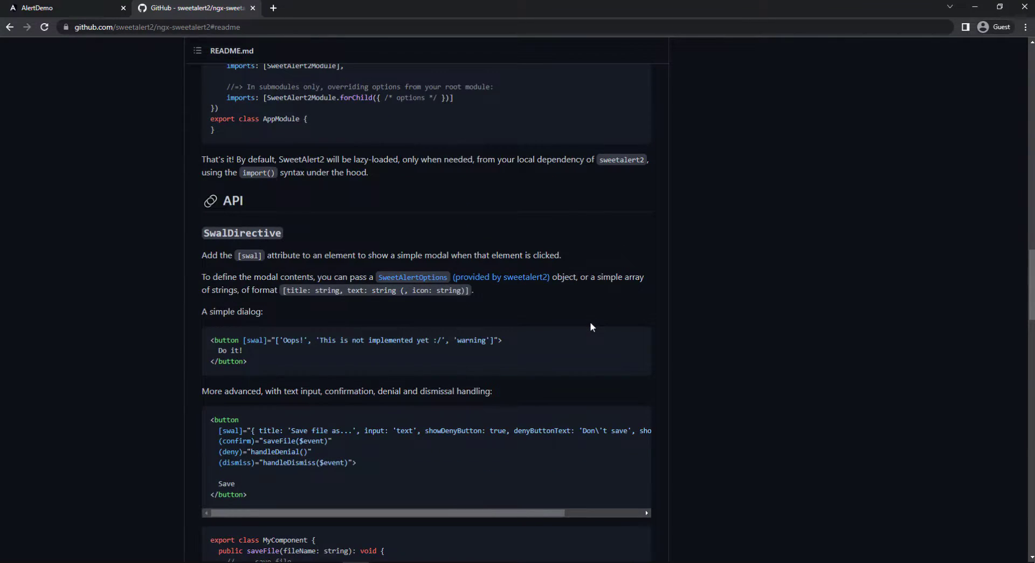
scroll(down, 3)
text(s)
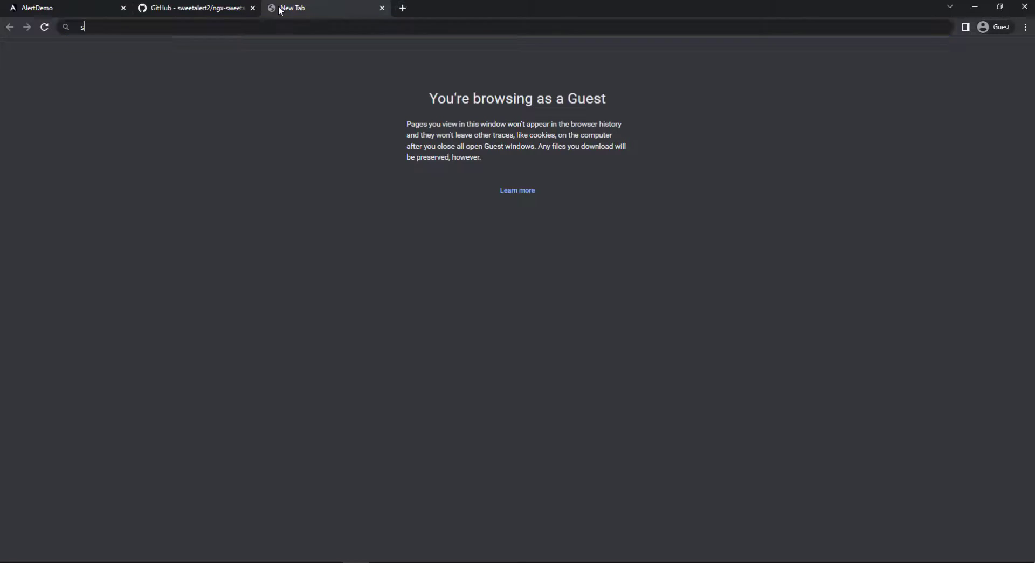
key(Return)
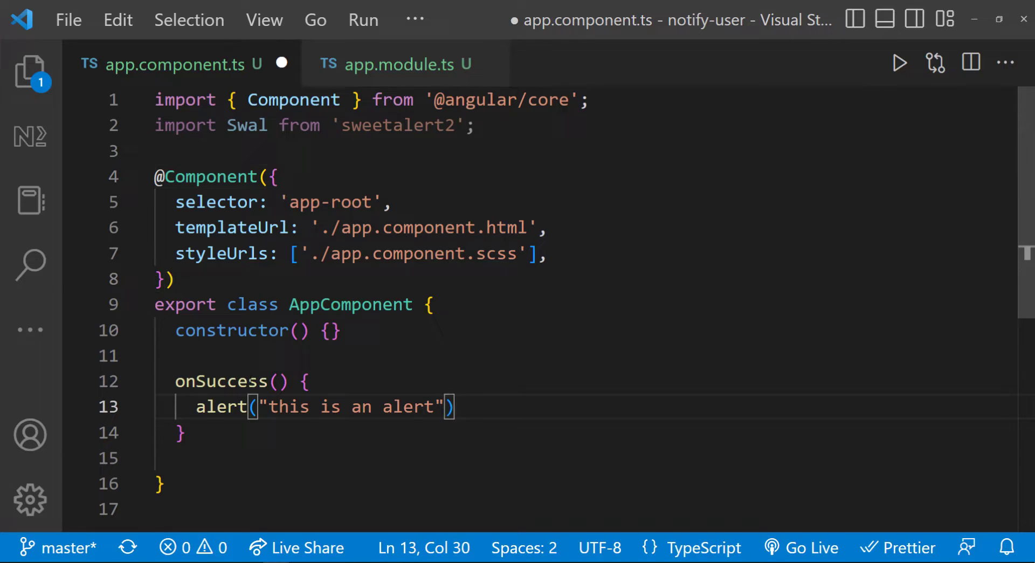
- Switch onSuccess to Swal.fire and test the resulting empty popup
text(Swal.)
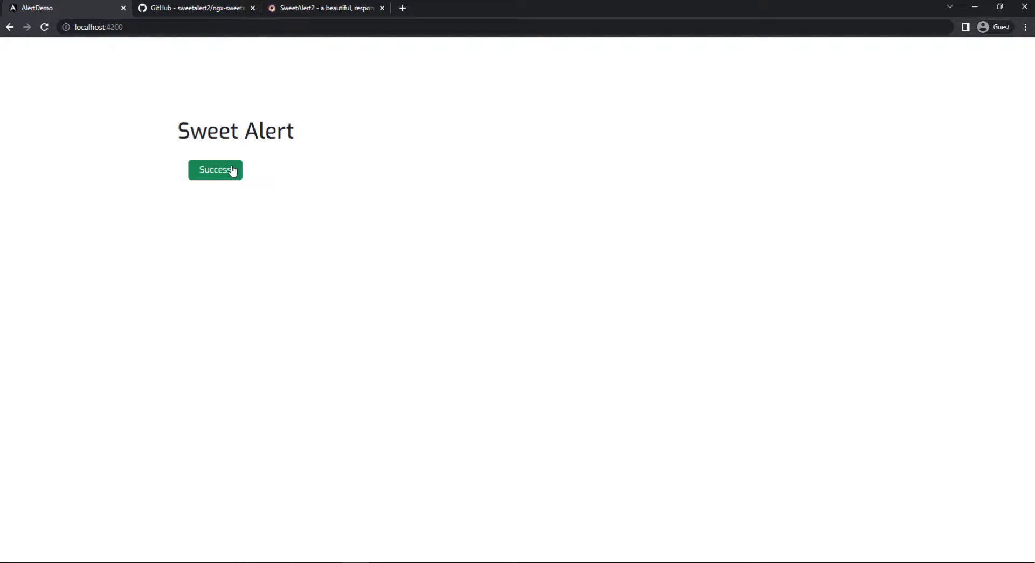
click(215, 169)
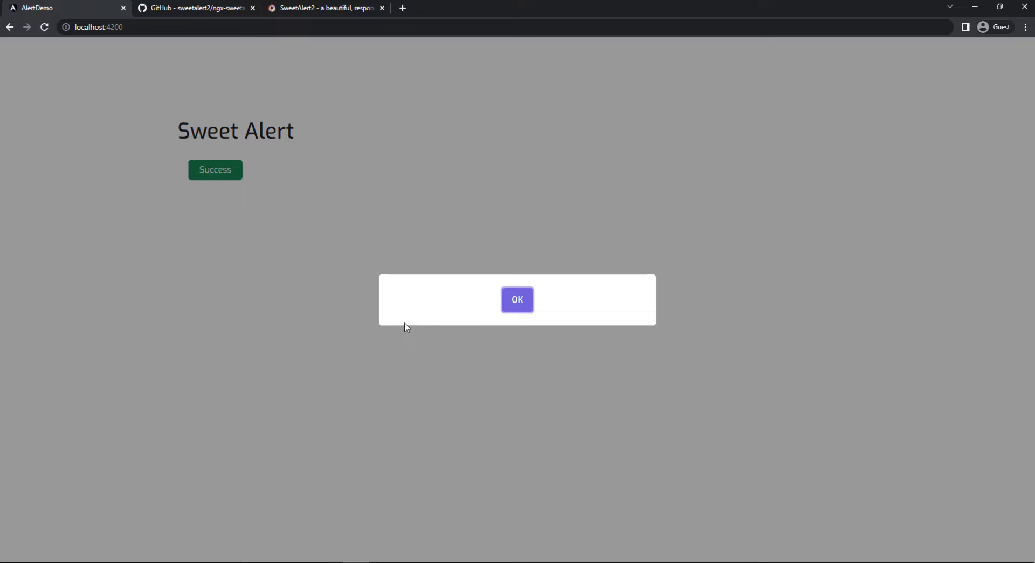
click(517, 300)
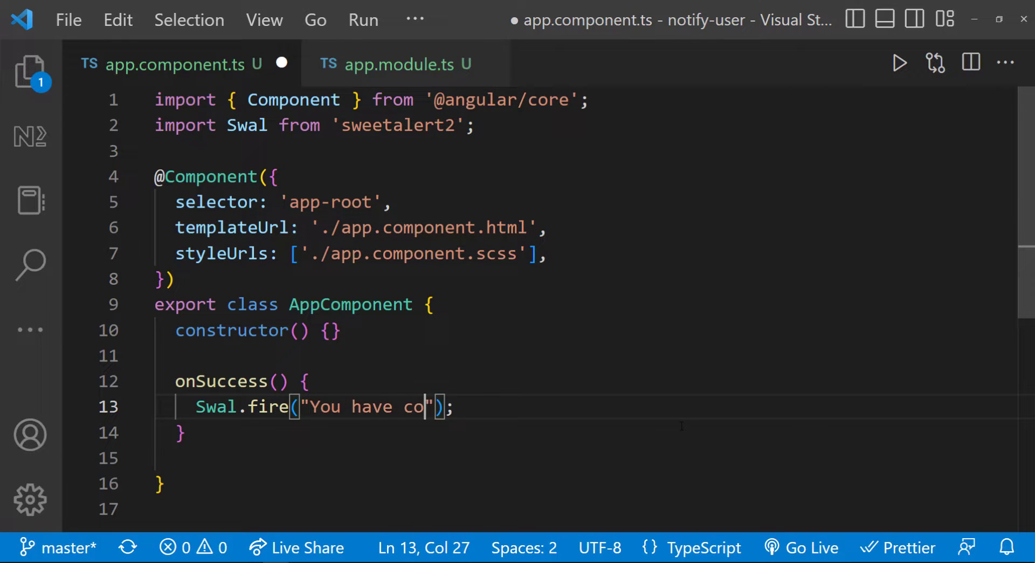
- Give the popup the text "You have completed the course." and test it
text(mpleted the course.)
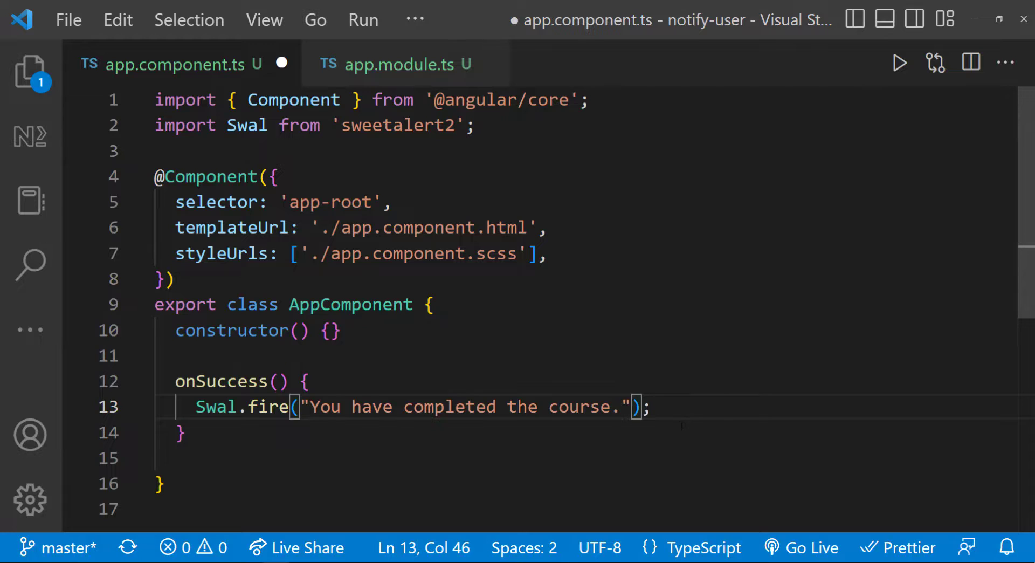
click(214, 169)
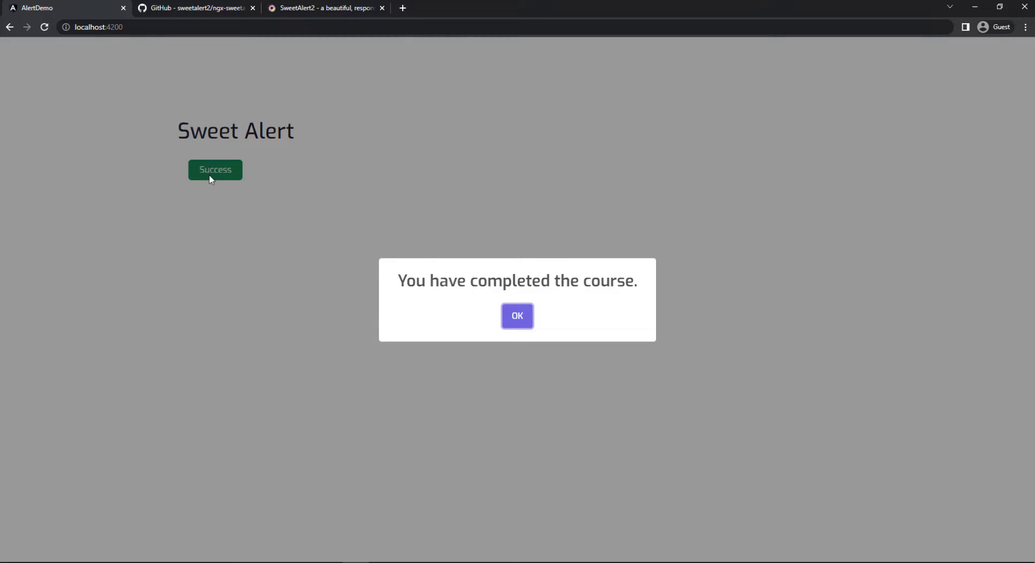
click(518, 315)
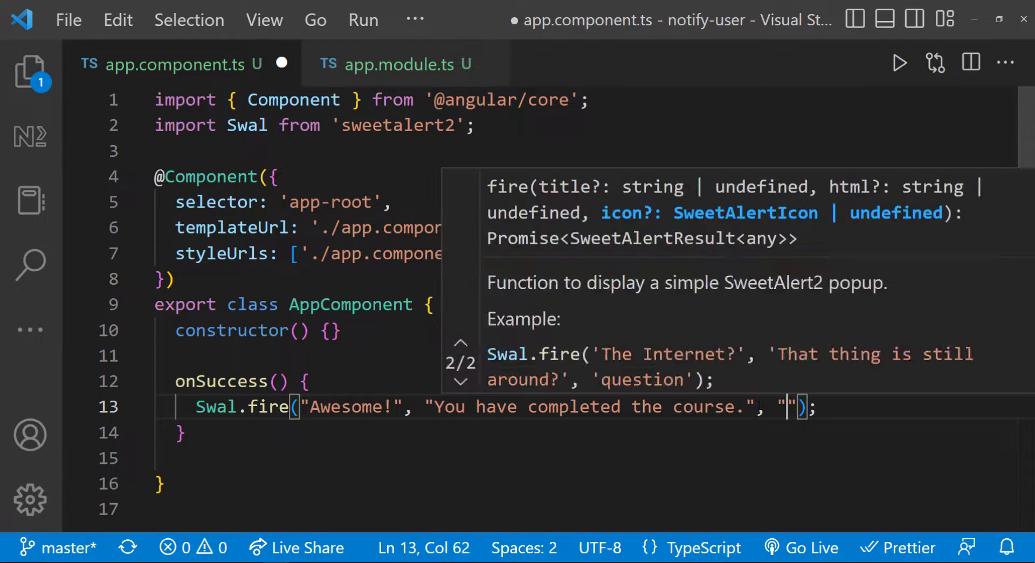
- Add the "success" icon argument to the onSuccess Swal.fire call
text(success)
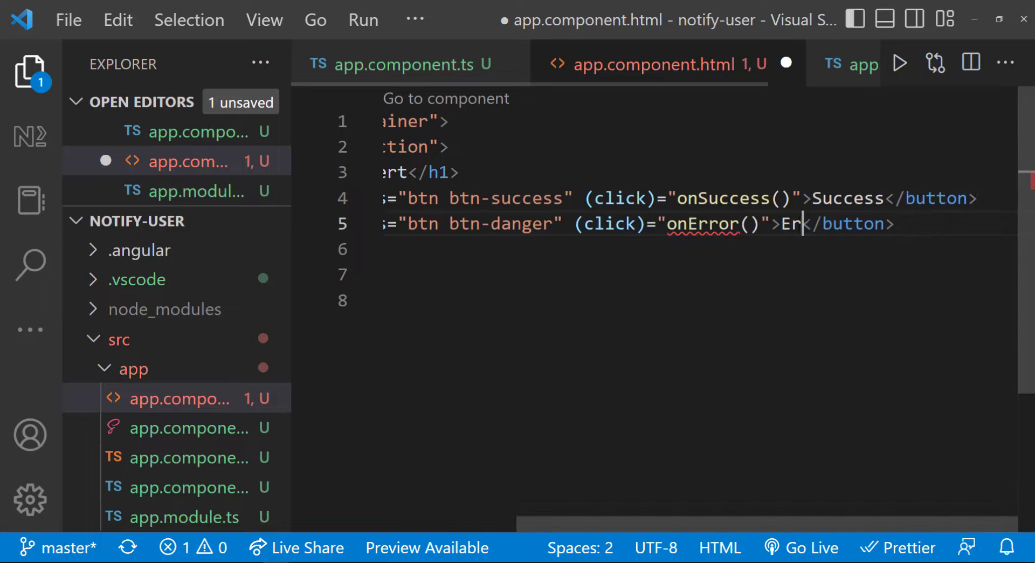
- Add an onError handler whose popup reads "Please try again later"
click(397, 64)
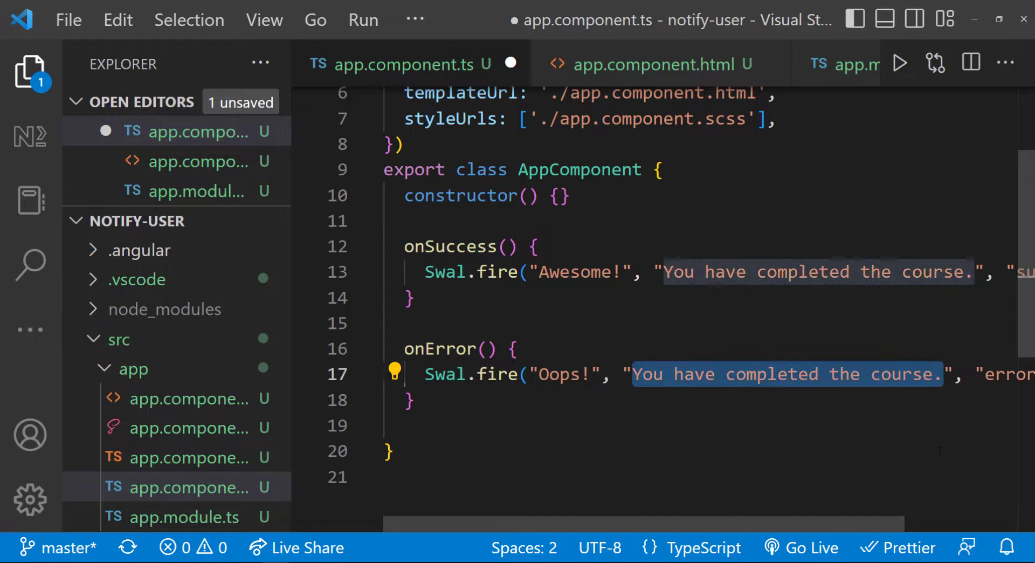
text(Please try again later)
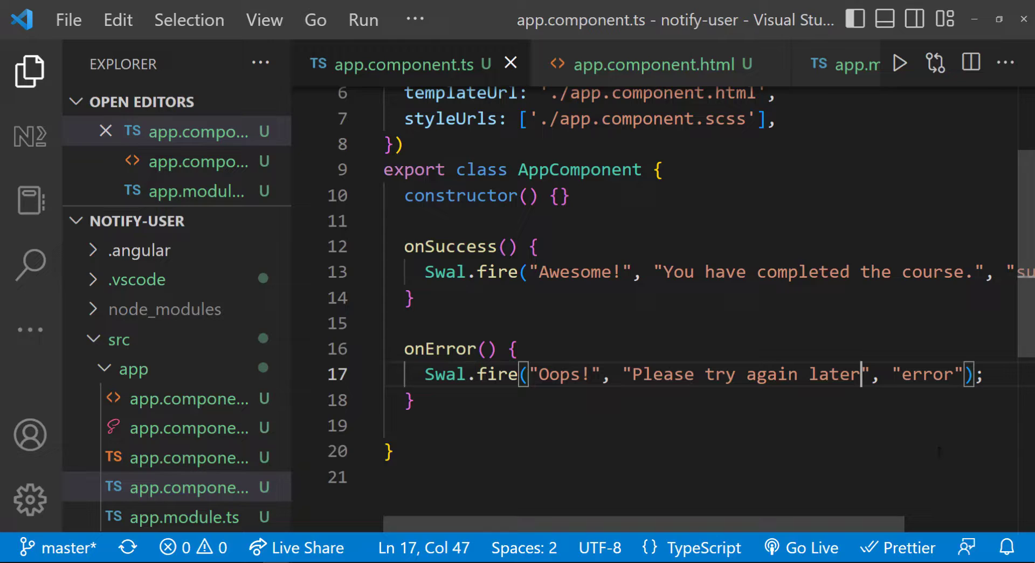
click(291, 170)
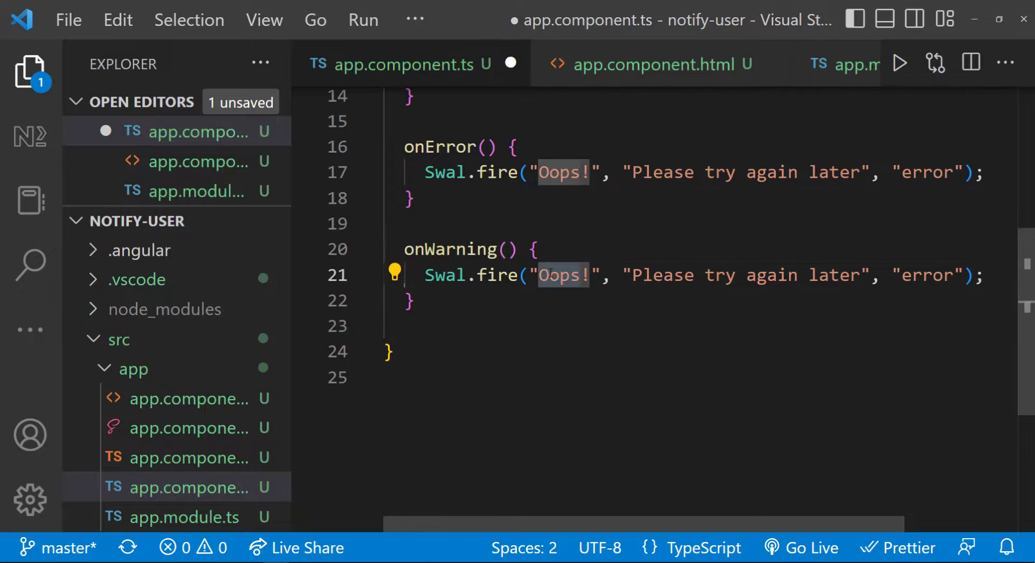
- Add onWarning with "Beware!", "This will delete your profile", warning icon, and test it
text(Beware!", "This will delete y)
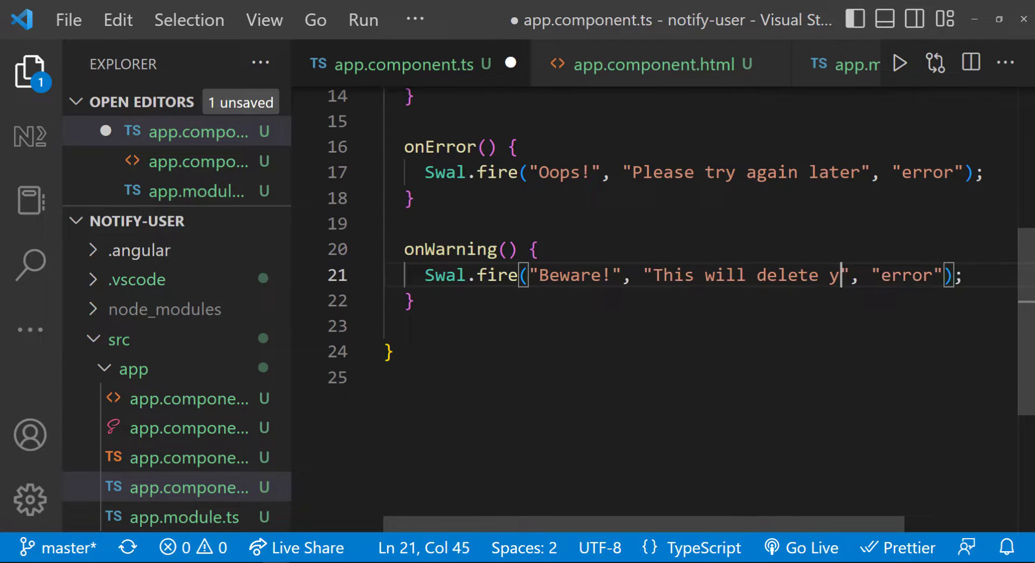
text(our profile", "warning)
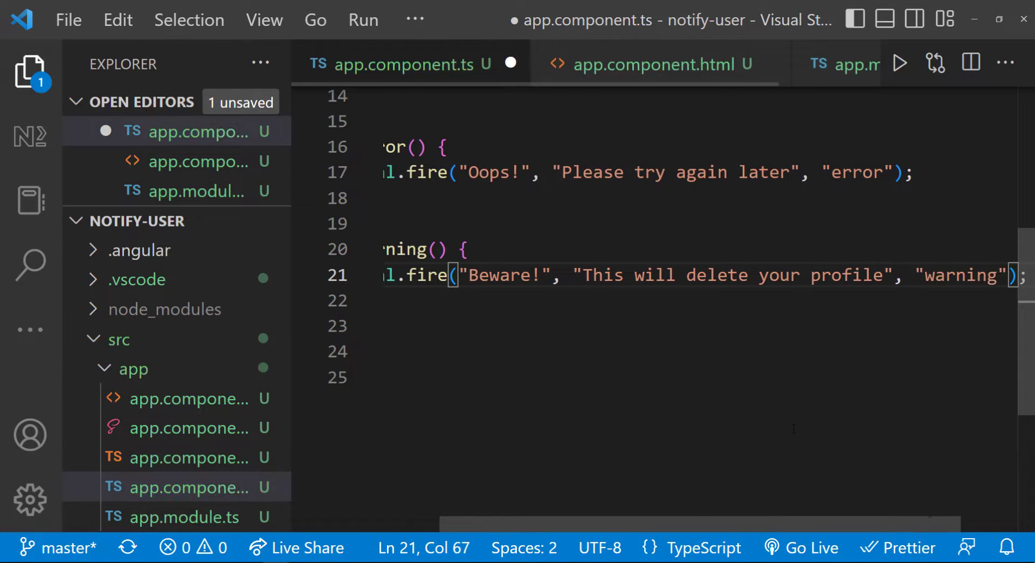
click(660, 64)
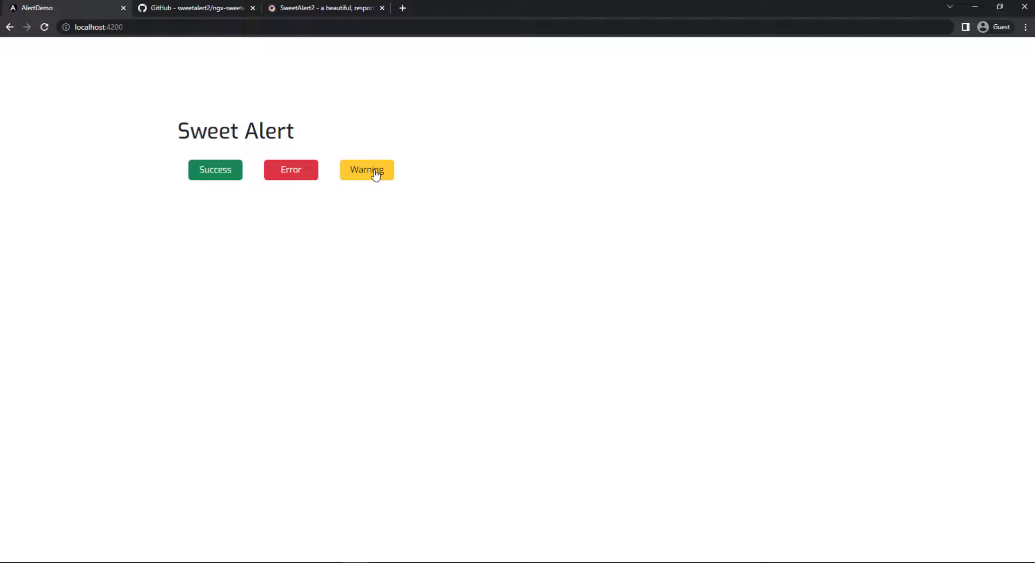
click(367, 170)
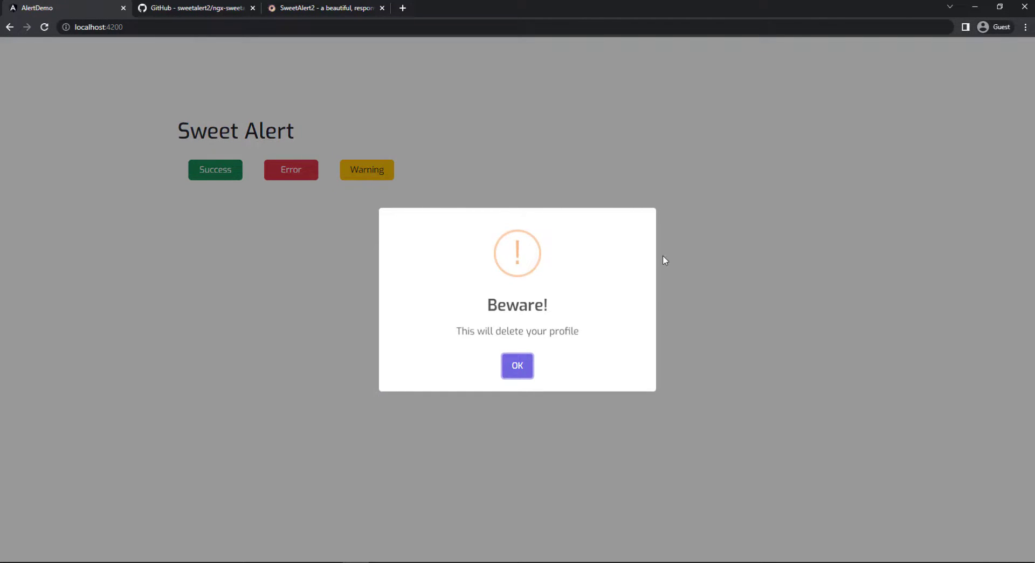
- Switch to the SweetAlert2 website tab and scroll toward its examples
click(324, 8)
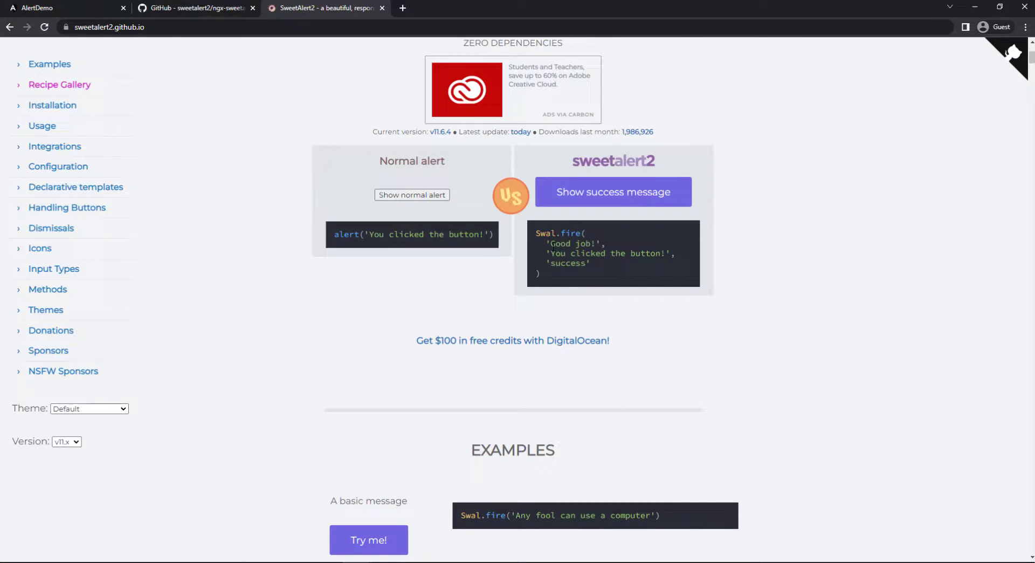
scroll(down, 3)
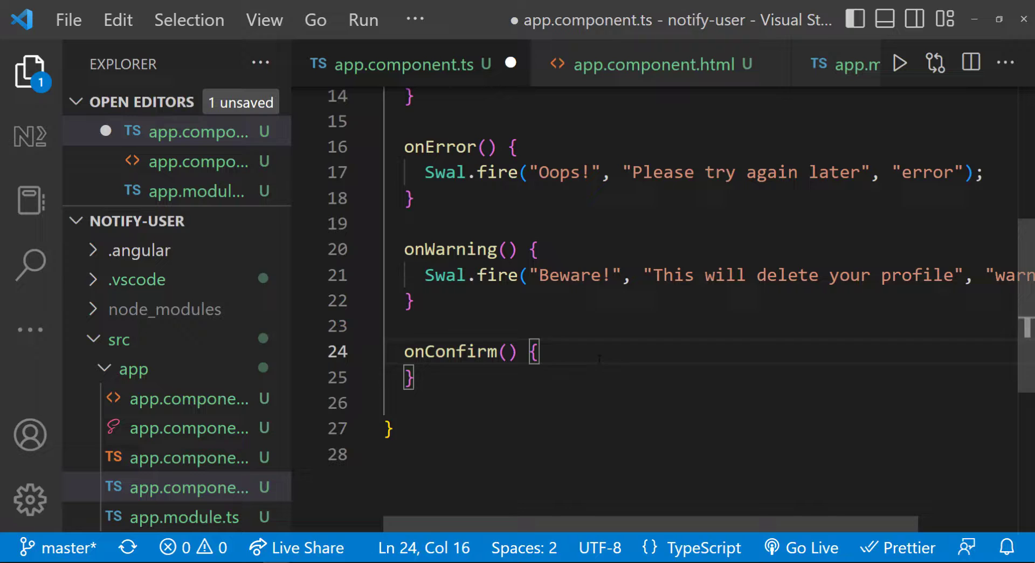
- Make onConfirm fire an 'Are you sure?' dialog with Delete and Don't delete, then test it
text(Swal.fire({)
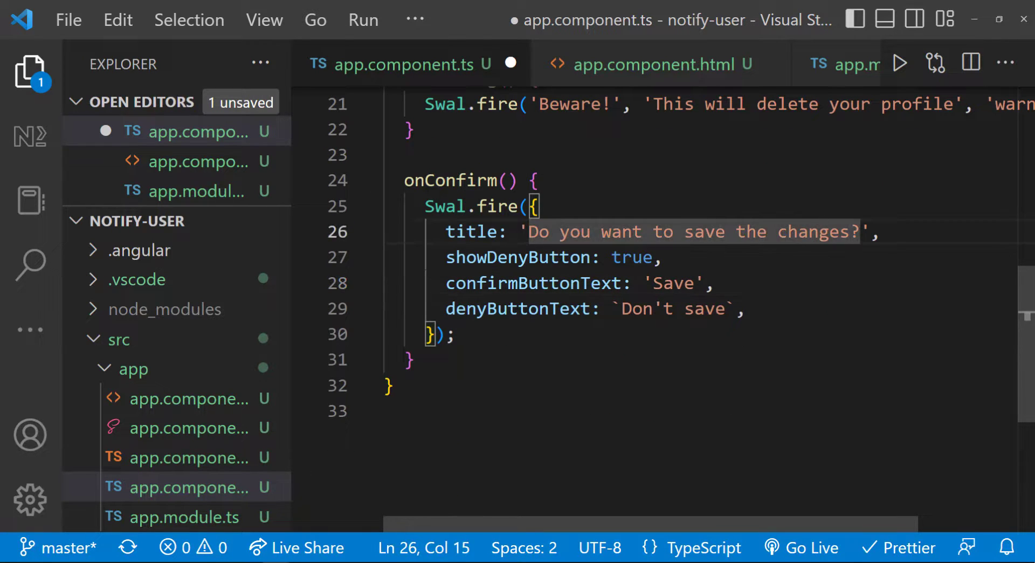
text(Are you sure?',)
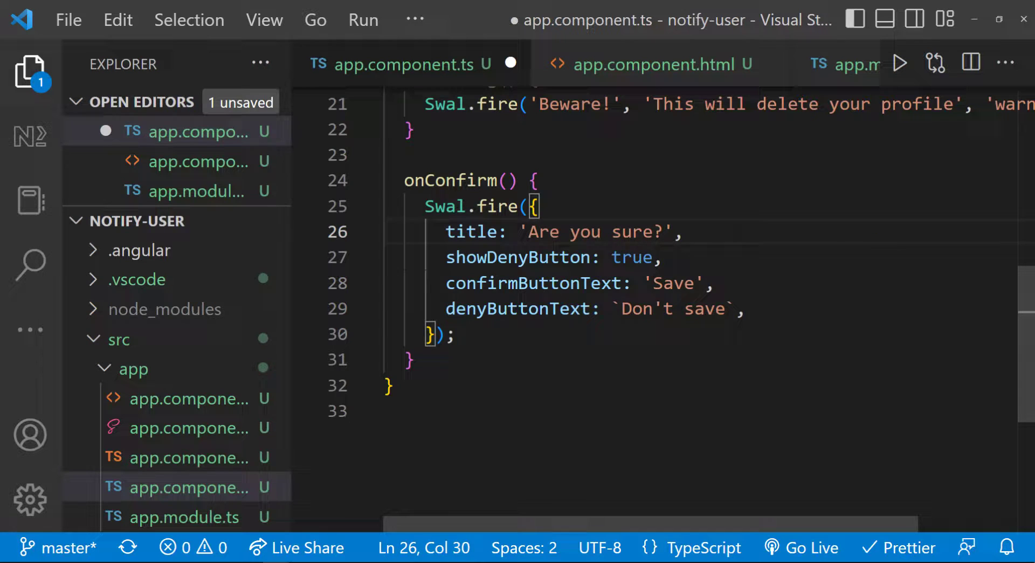
text(html: 'If you delete this you c',)
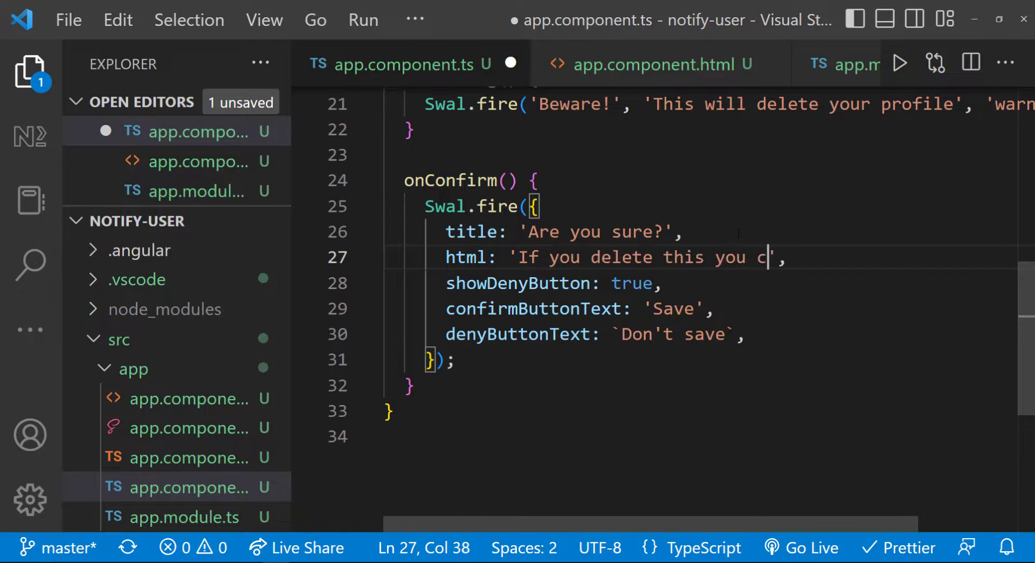
text(annot revert it? Are you sure you want t)
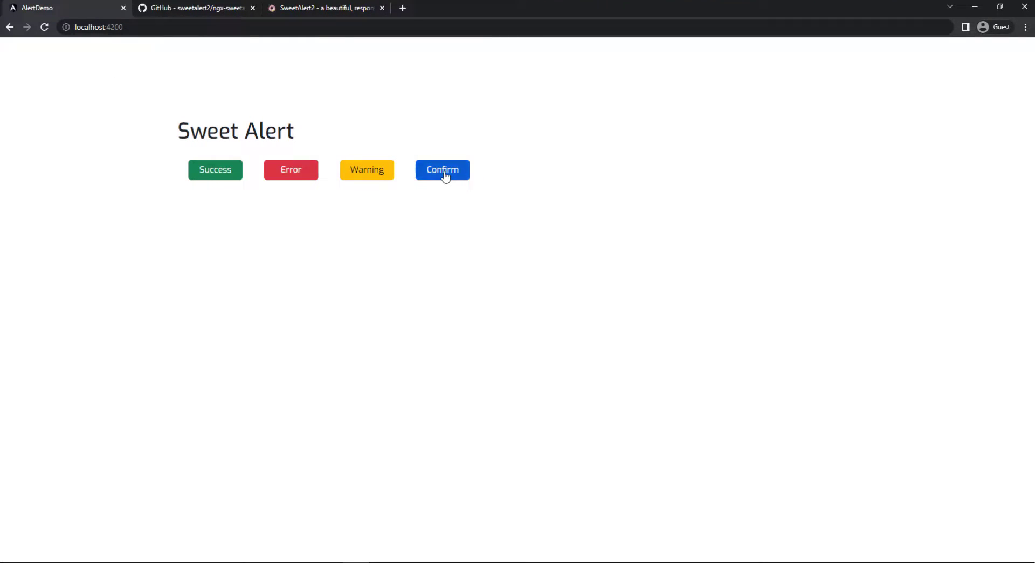
click(441, 170)
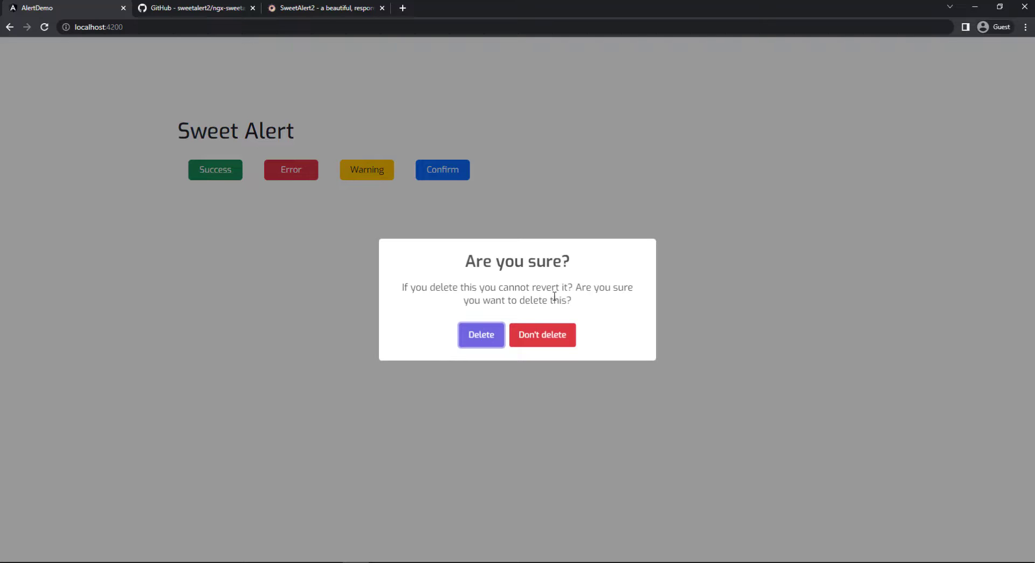
click(542, 335)
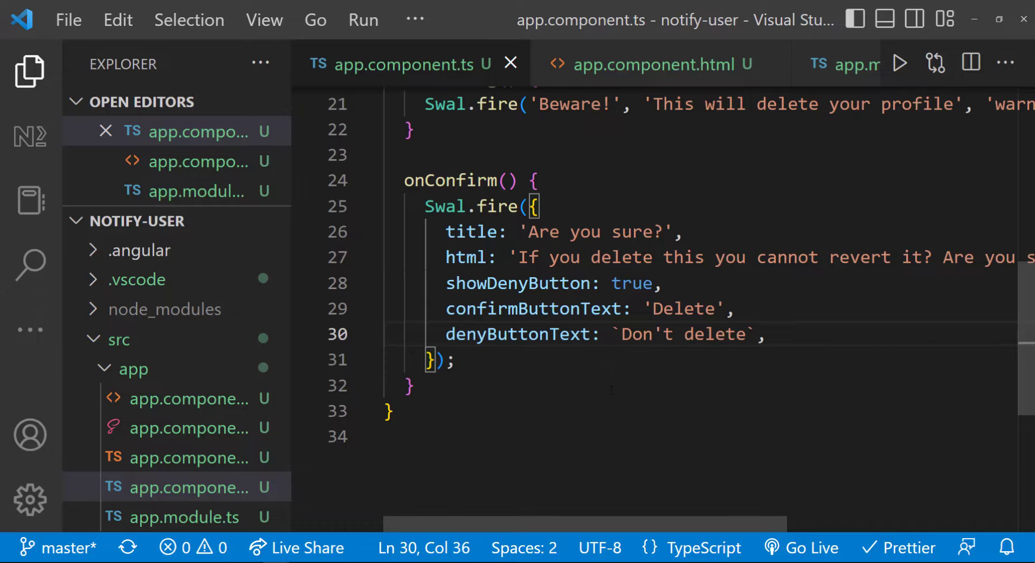
- Chain .then to log res and show a 'Deleted' popup when isConfirmed
text(.then(res => {)
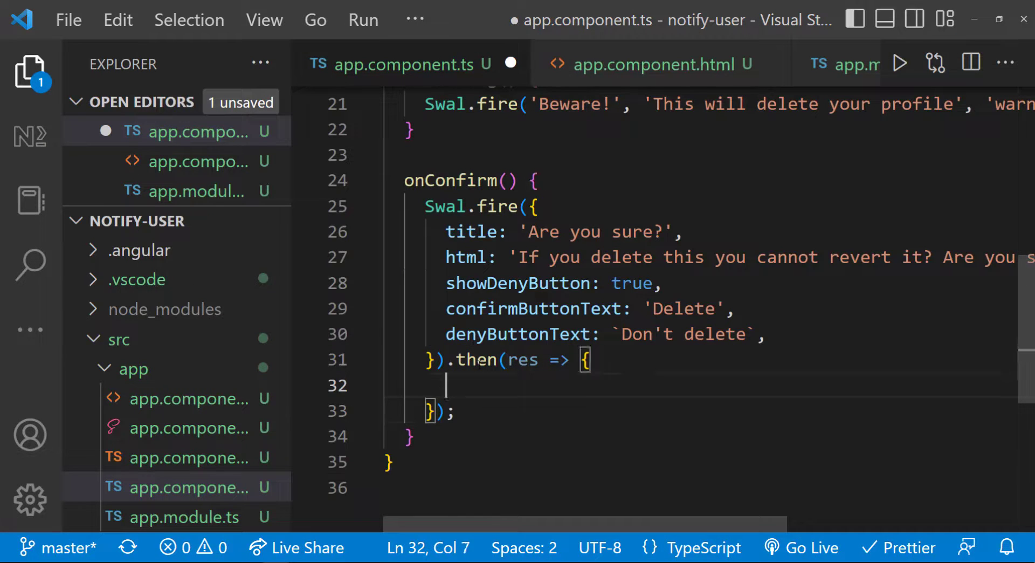
text(console.log(res);)
text(i)
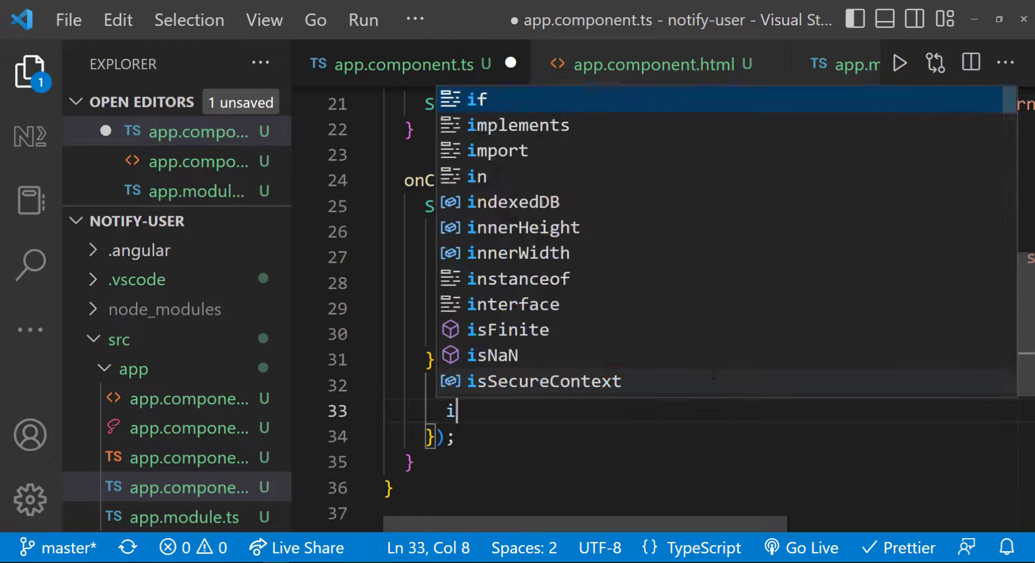
text(Swal)
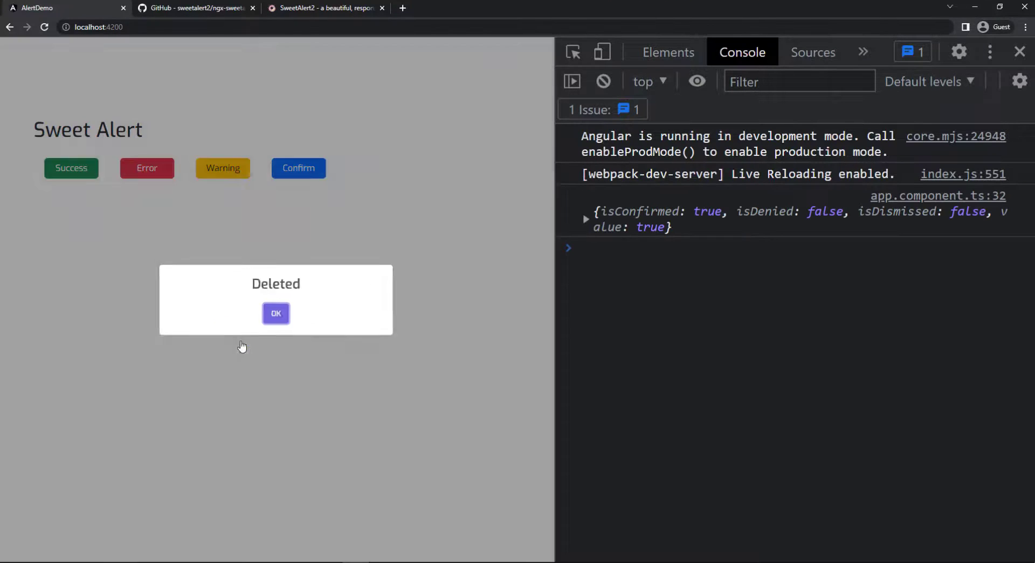
- Scroll through the SweetAlert2 recipe gallery examples and close the GitHub repository tab
click(324, 8)
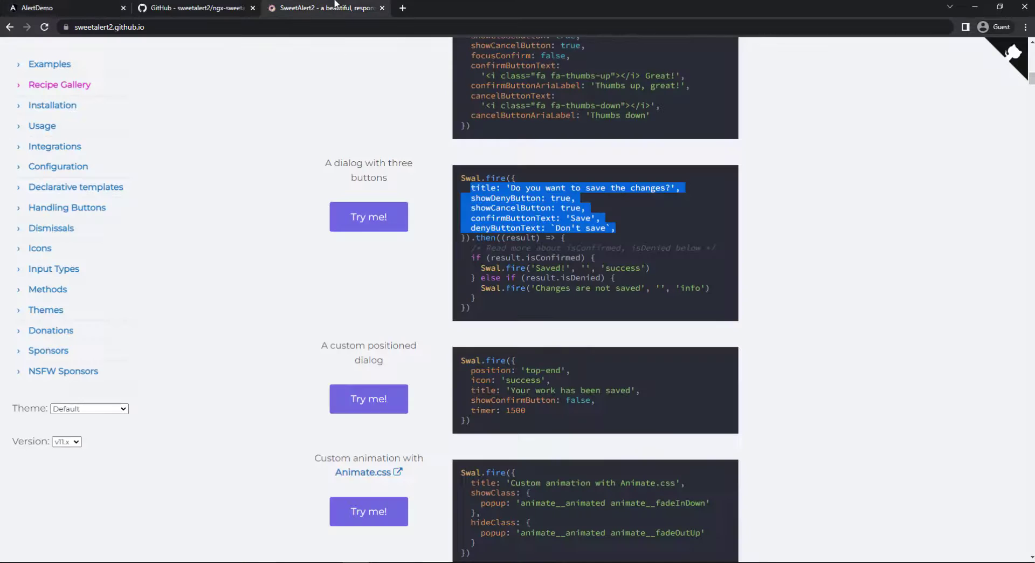
scroll(down, 3)
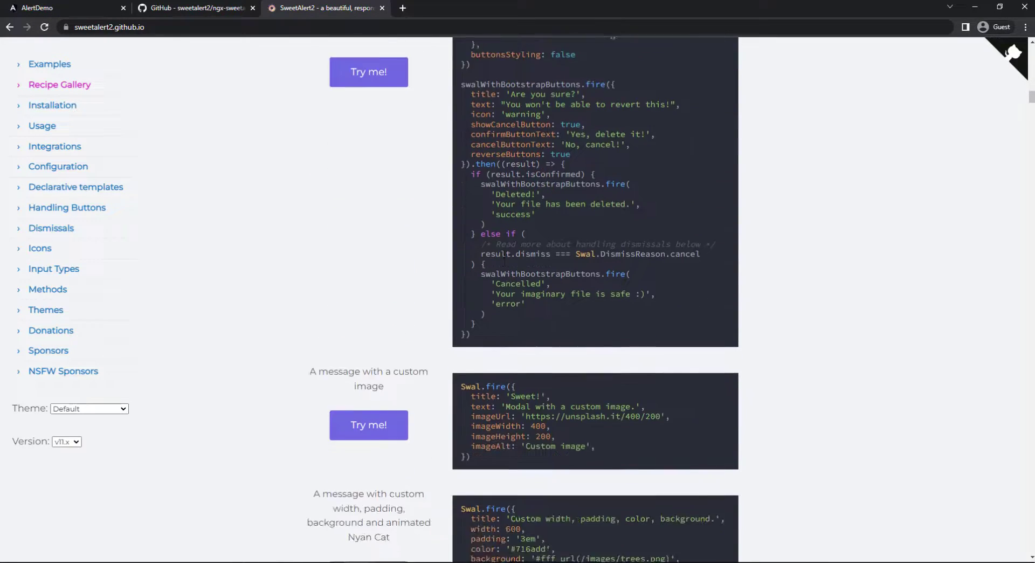
scroll(down, 3)
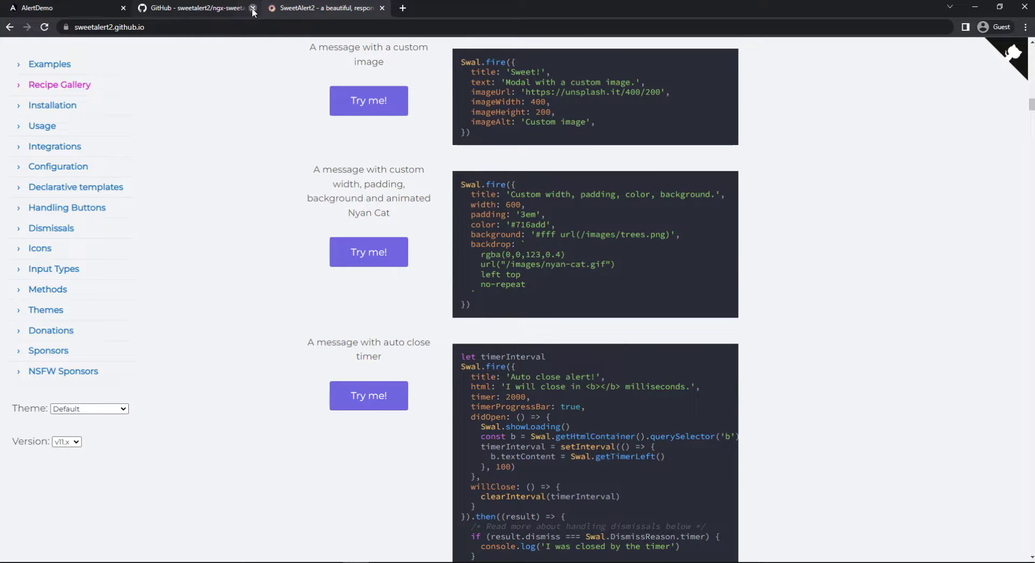
click(252, 8)
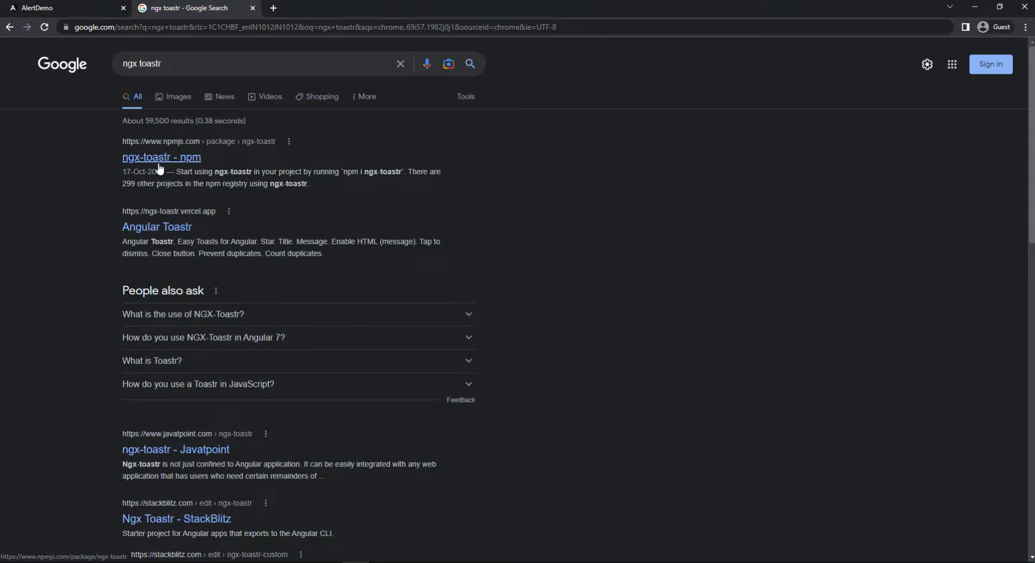
- Read the ngx-toastr npm Install and Setup sections and copy the toastr.css path
click(161, 157)
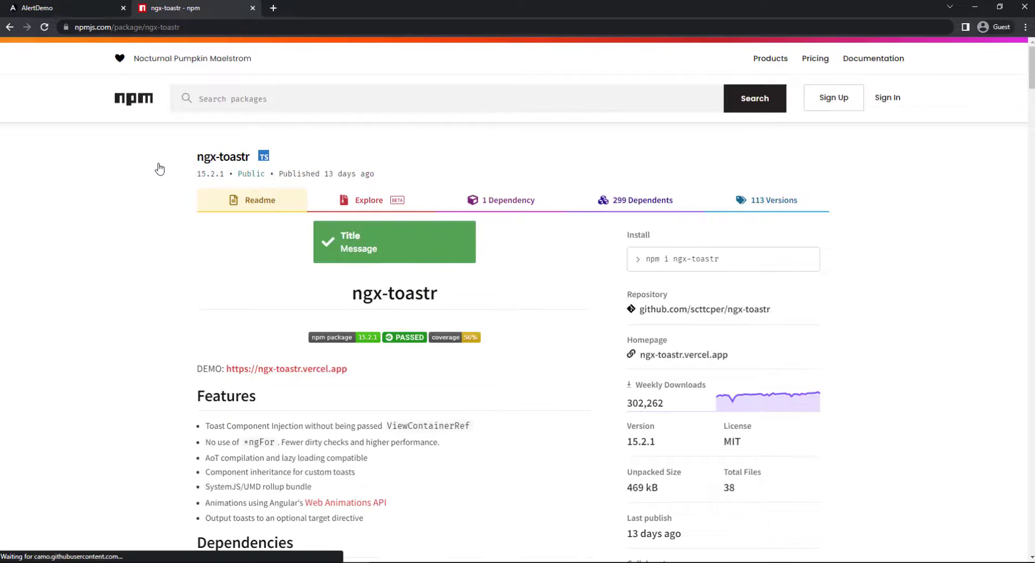
scroll(down, 3)
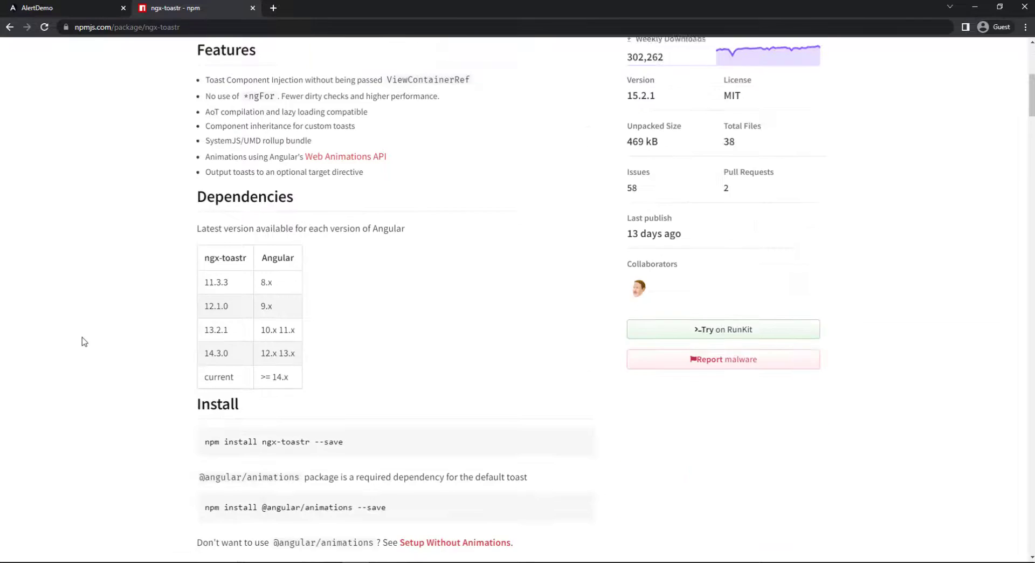
scroll(down, 3)
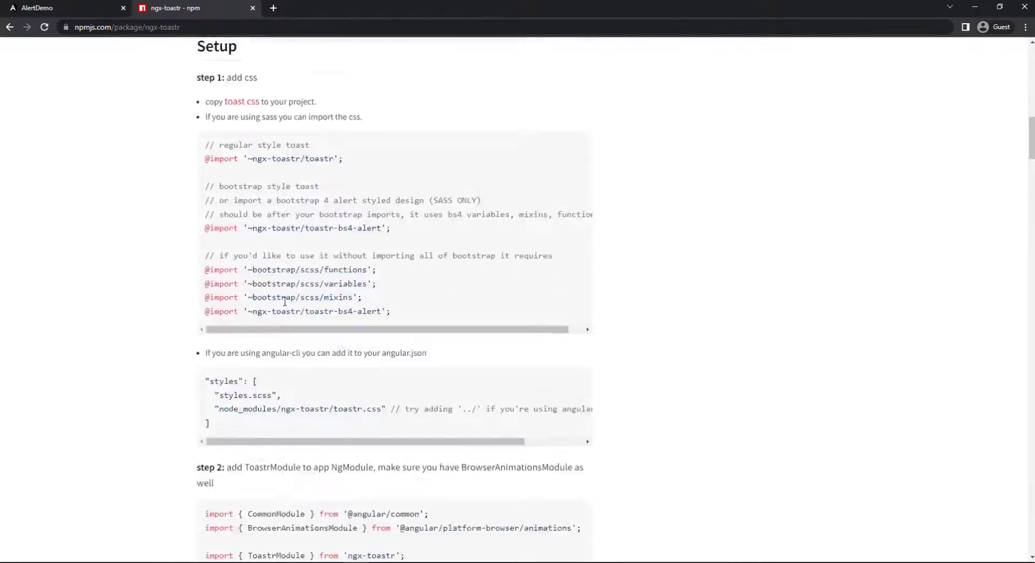
scroll(down, 3)
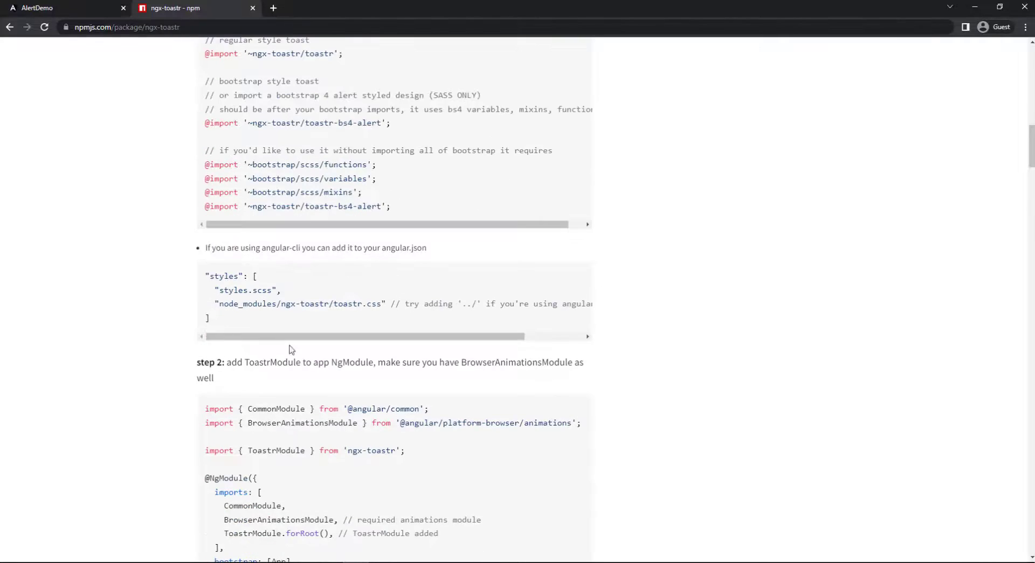
double_click(299, 304)
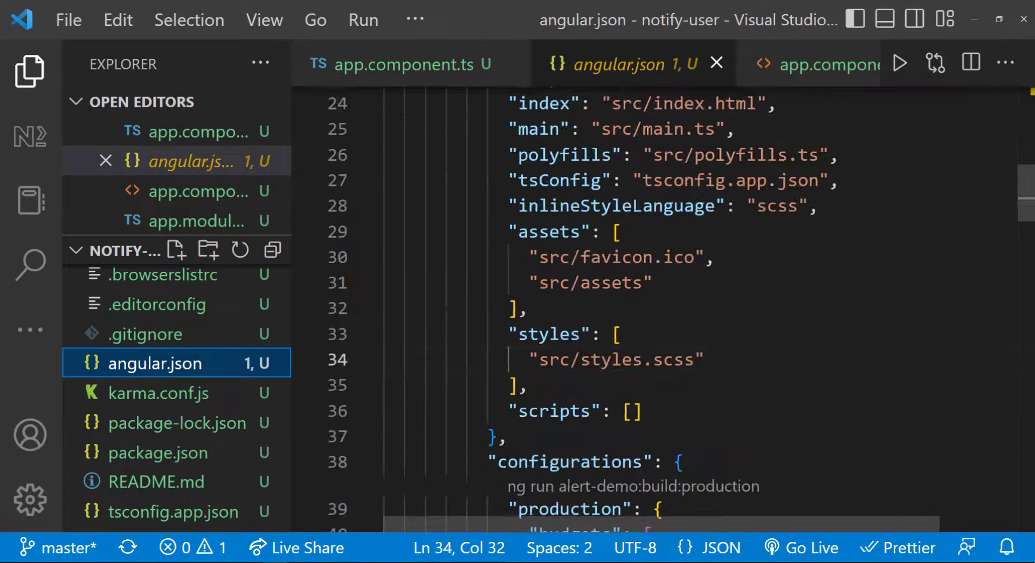
- Add node_modules/ngx-toastr/toastr.css to angular.json styles and register ToastrModule.forRoot()
text("node_modules/ngx-toastr/toastr.css",)
text(ToastrModule)
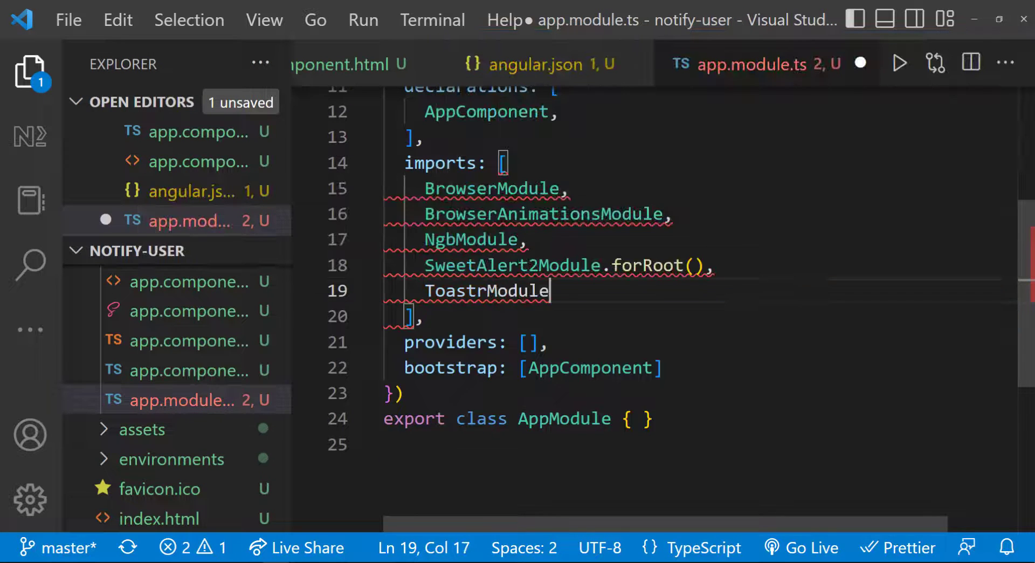
text(.forRoot())
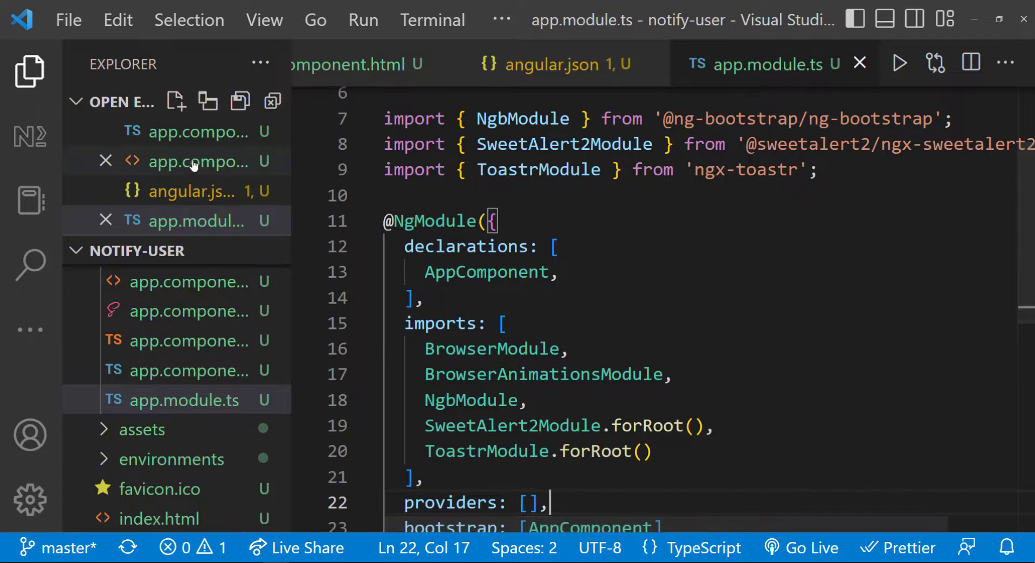
click(188, 162)
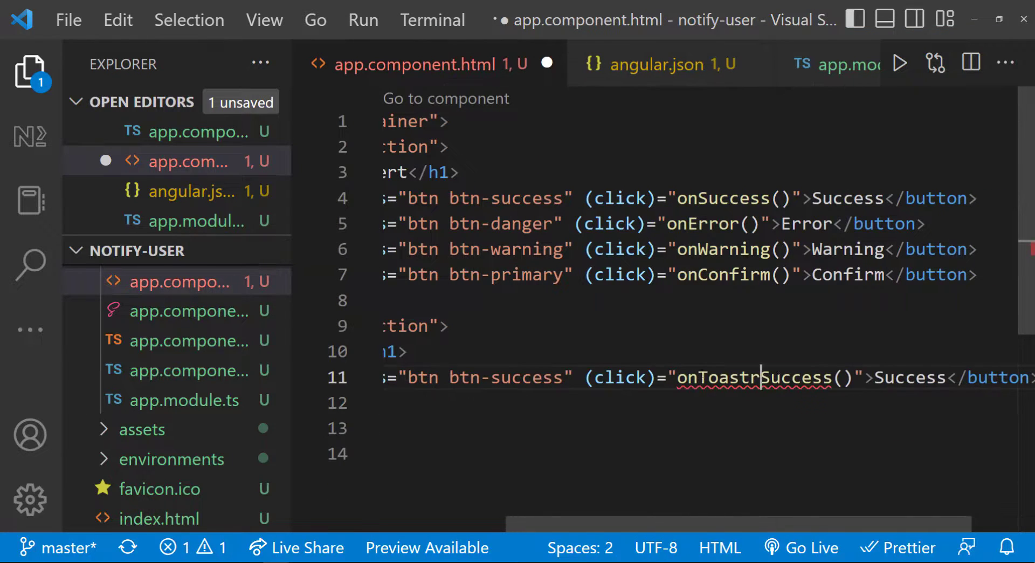
- Inject and import ToastrService, and have onToastrSuccess call this.toastr.success
click(190, 370)
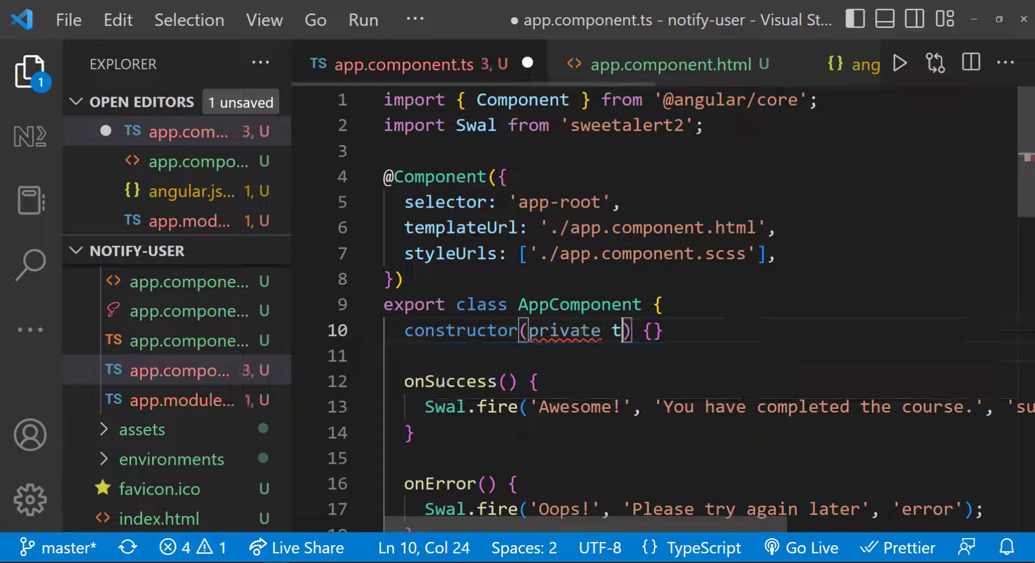
text(oastr: ToastrService)
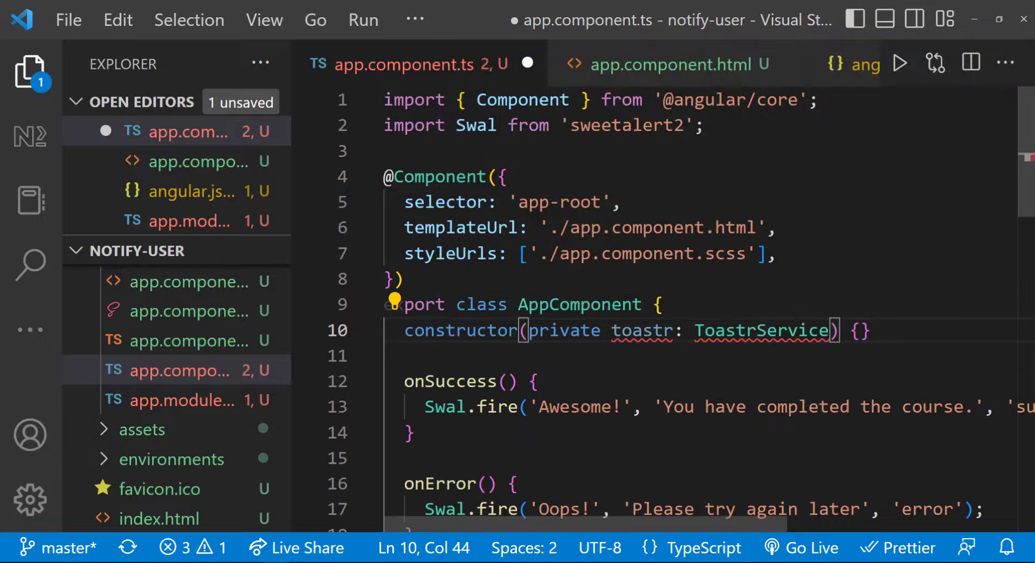
text(import { ToastrService })
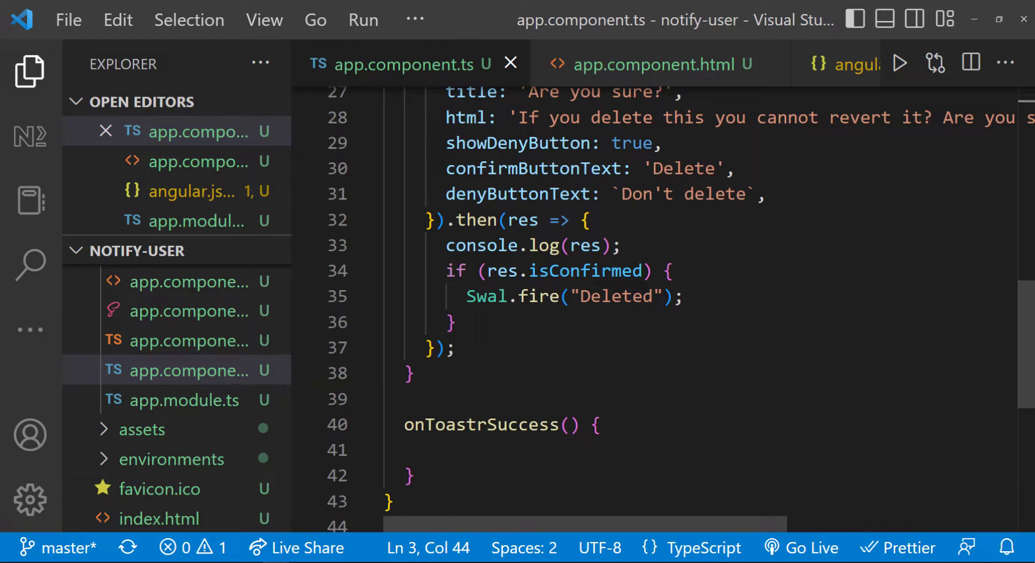
text(this.to)
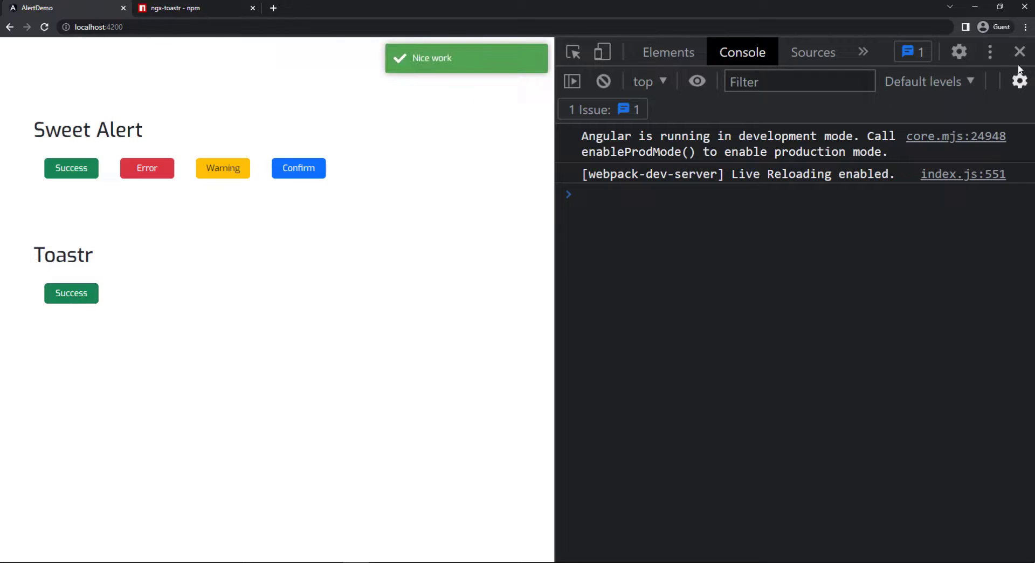
- Close DevTools and view AlertDemo with the new Toastr Error button beside Success
click(1018, 51)
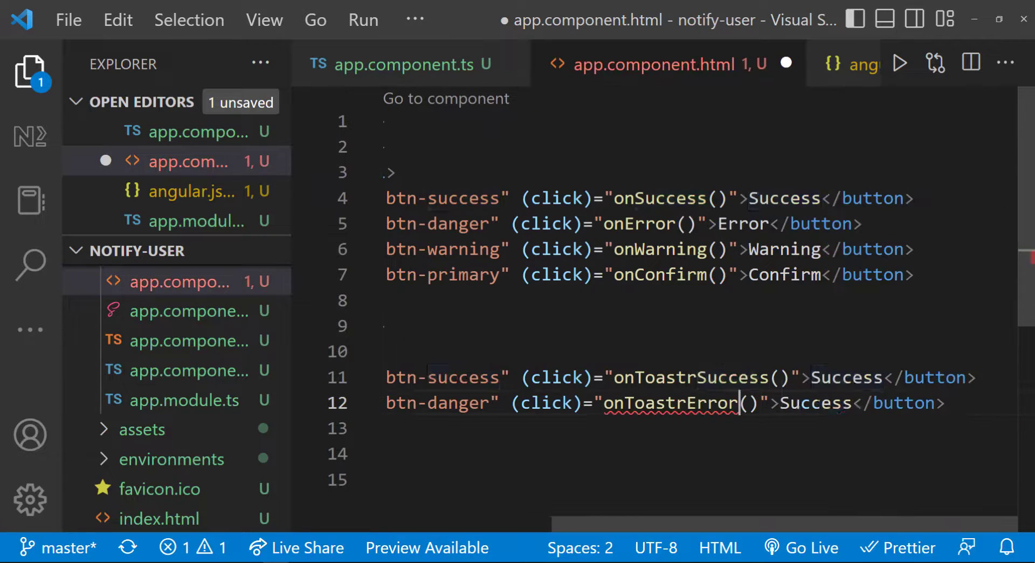
click(396, 65)
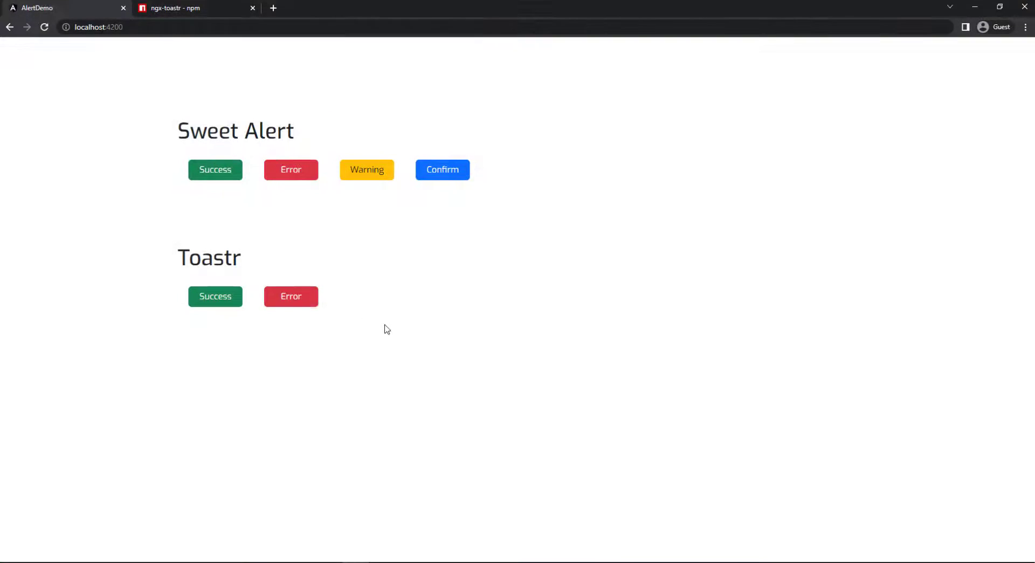
click(291, 296)
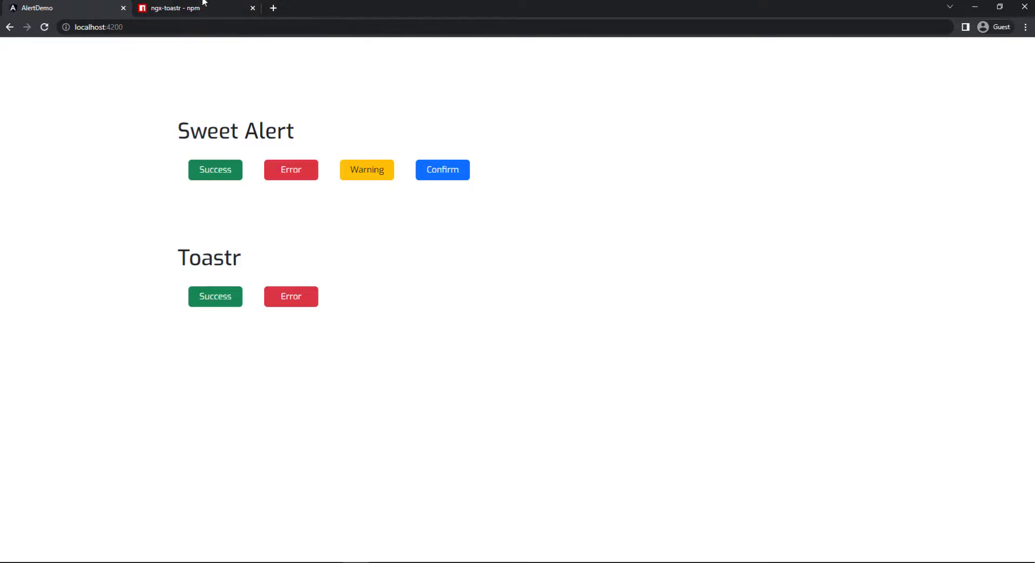
- Copy positionClass from the npm options table and set it to 'toast-bottom-right' in onToastrError
click(179, 8)
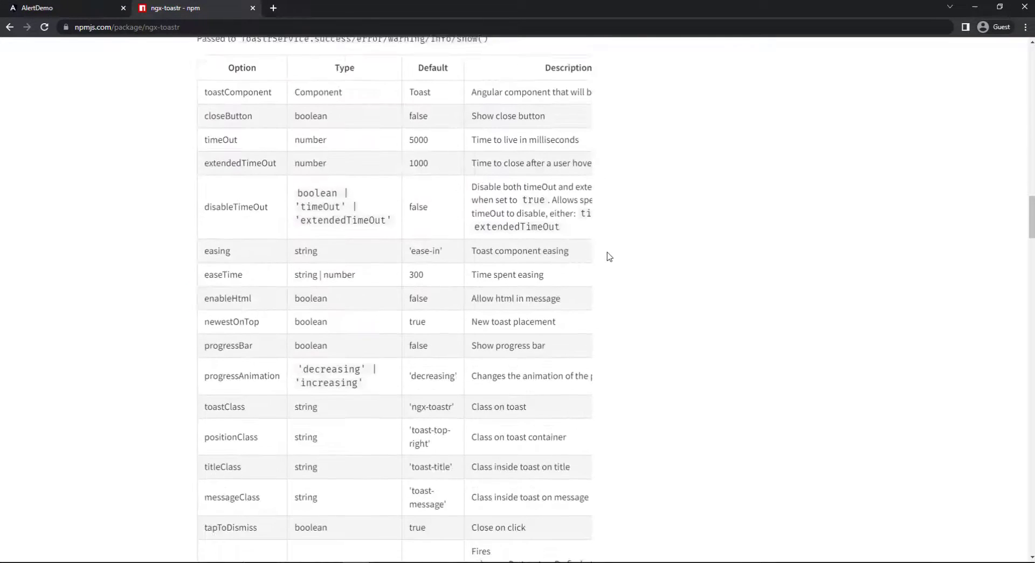
scroll(down, 3)
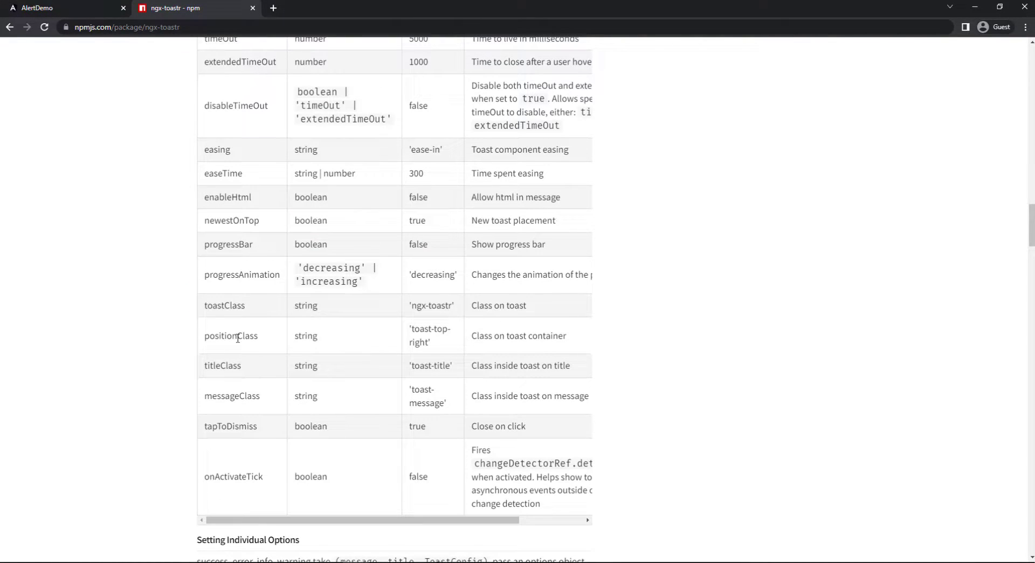
double_click(230, 336)
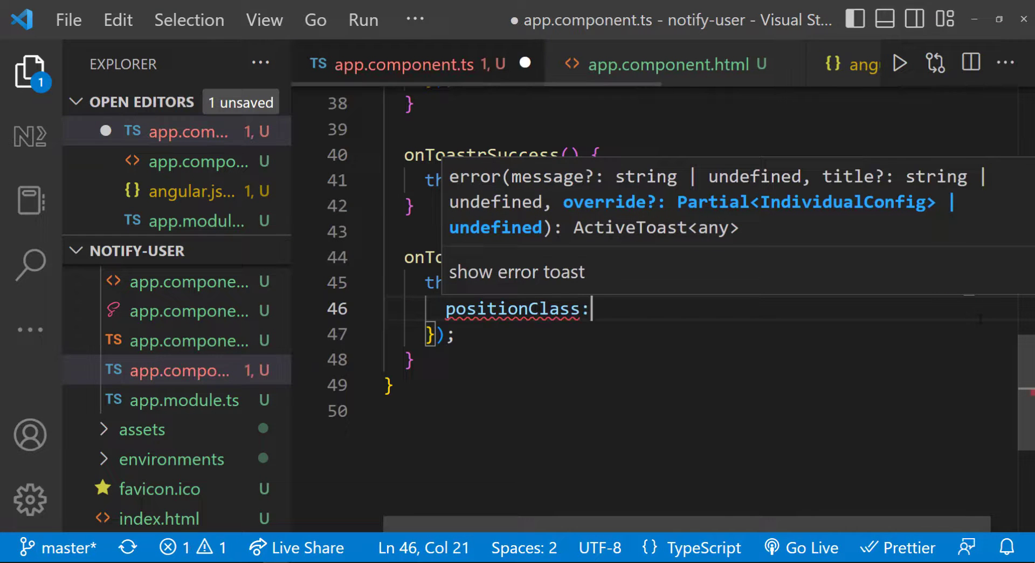
text("toast-bottom-rig")
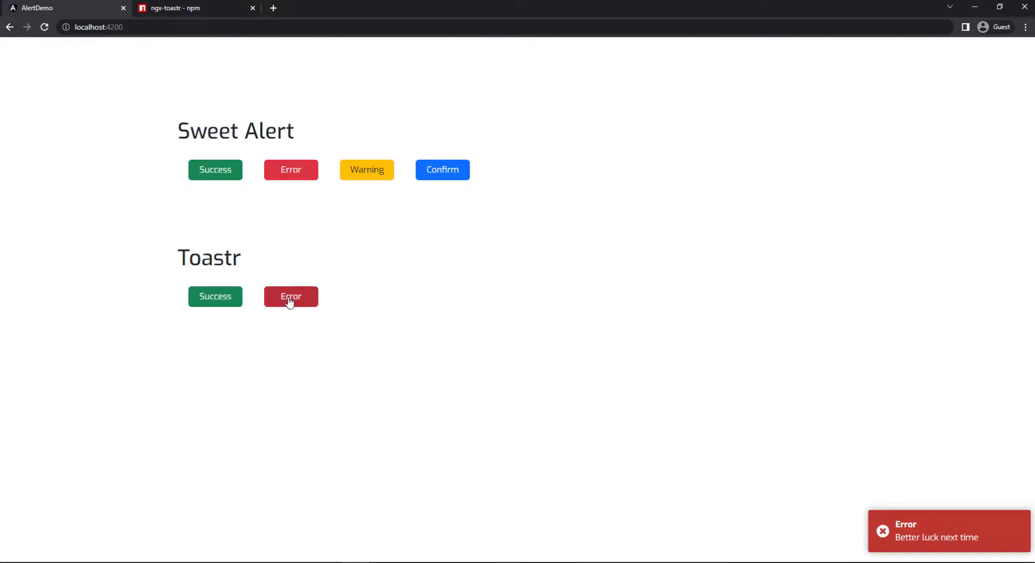
mouse_move(503, 372)
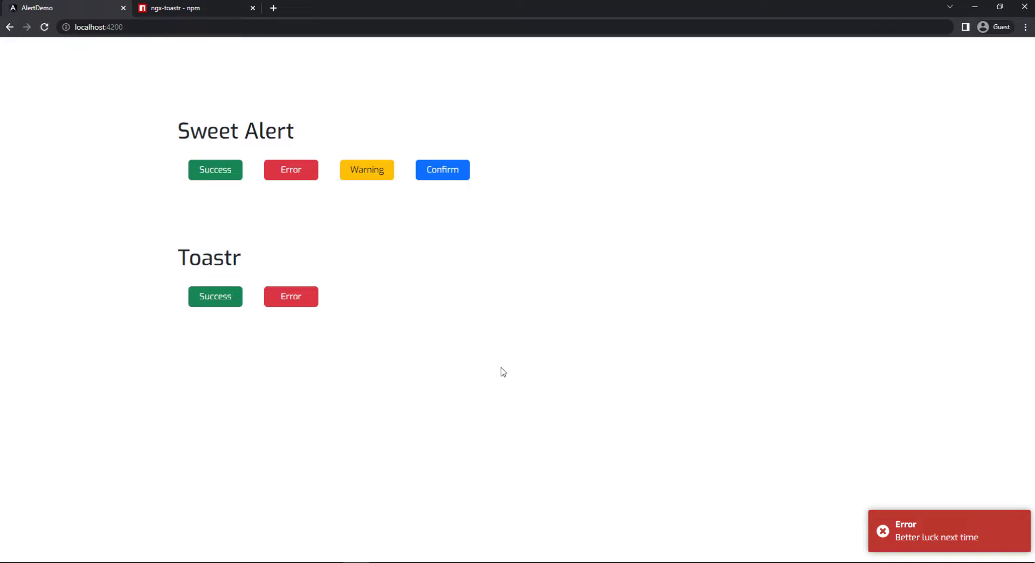
click(178, 8)
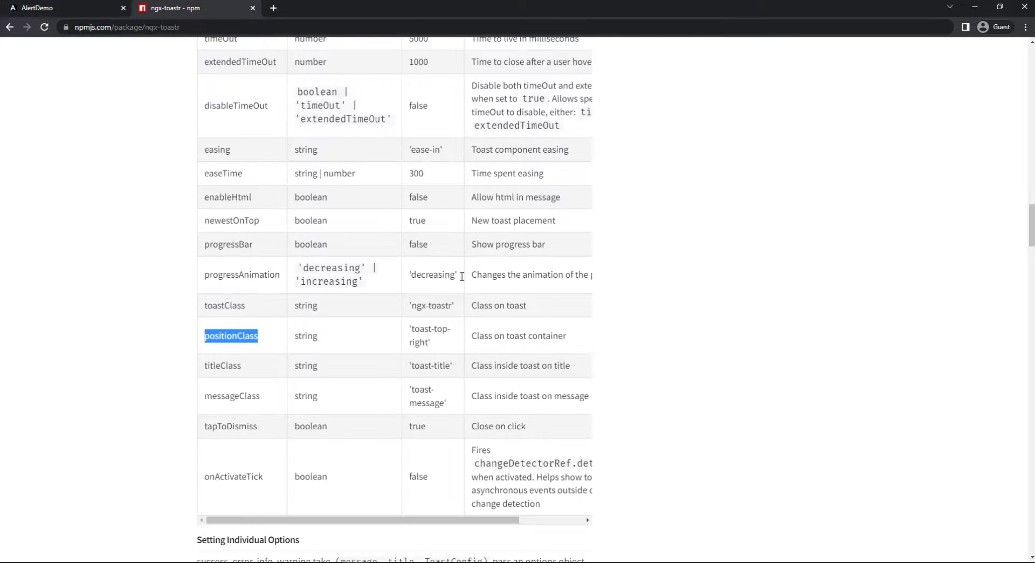
scroll(up, 3)
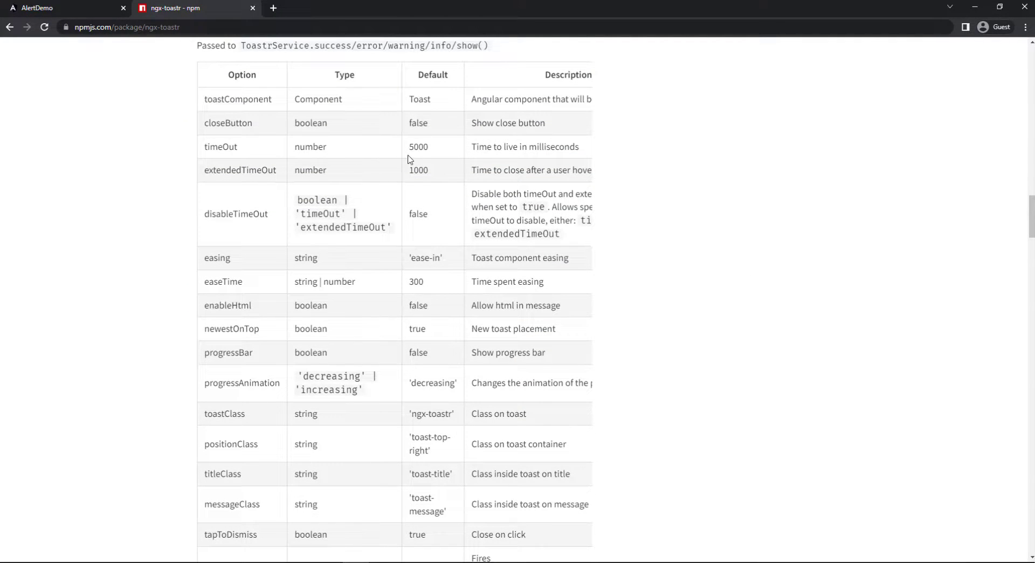
double_click(220, 146)
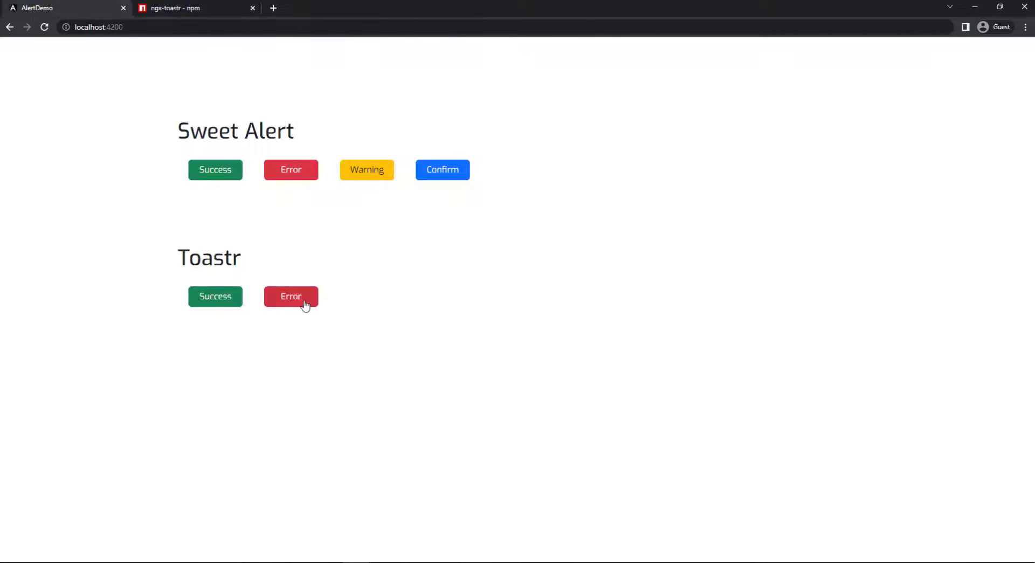
- Trigger the Toastr Error toast on localhost:4200, then view the npm Global Options section
click(290, 295)
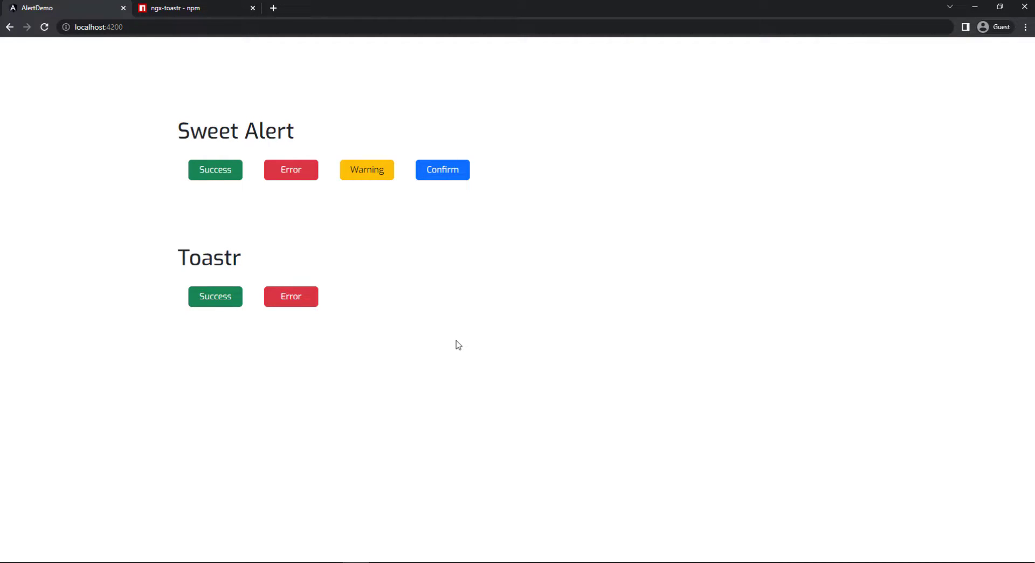
click(179, 8)
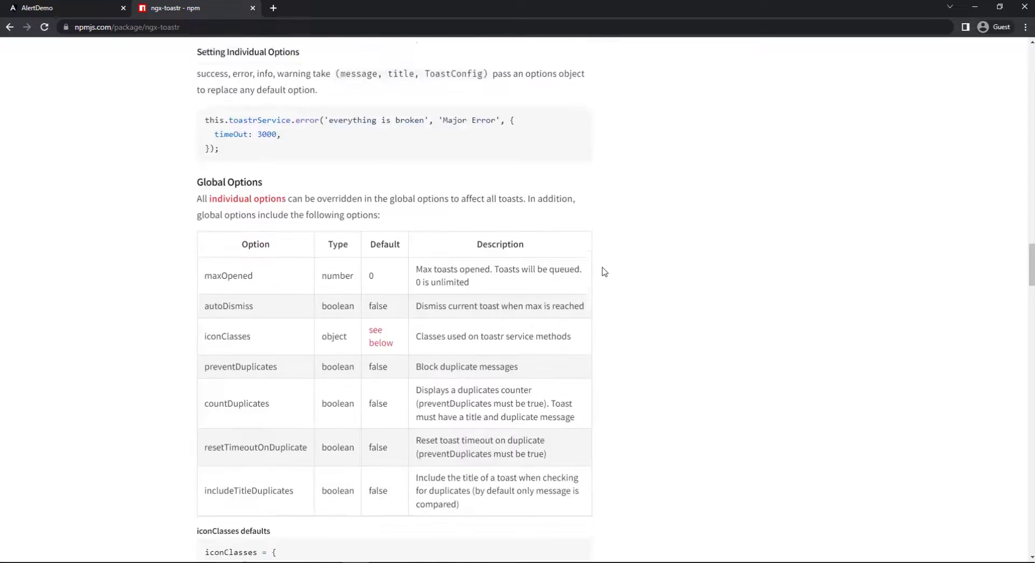
- Return to the AlertDemo page at localhost:4200
click(59, 8)
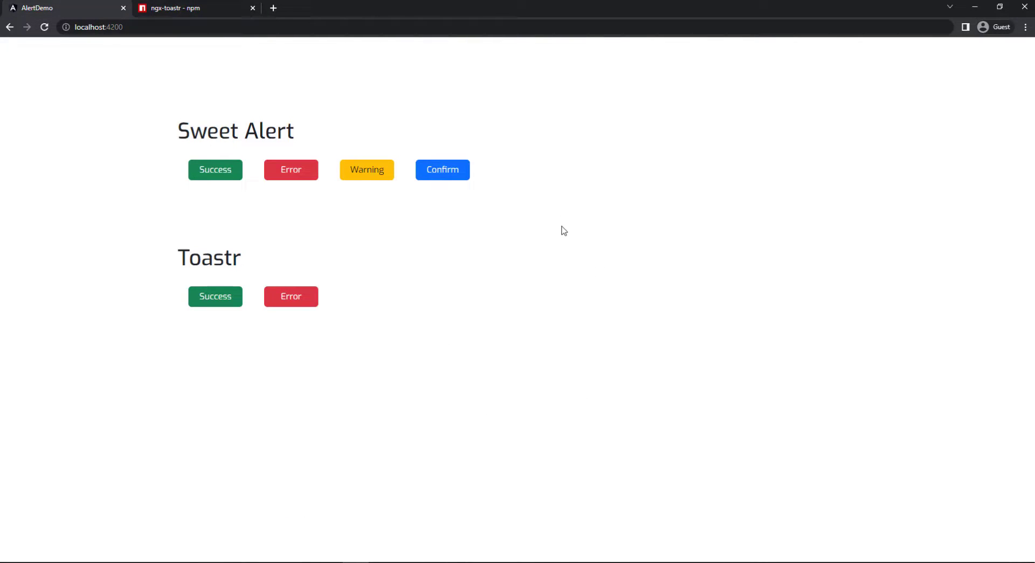
mouse_move(559, 236)
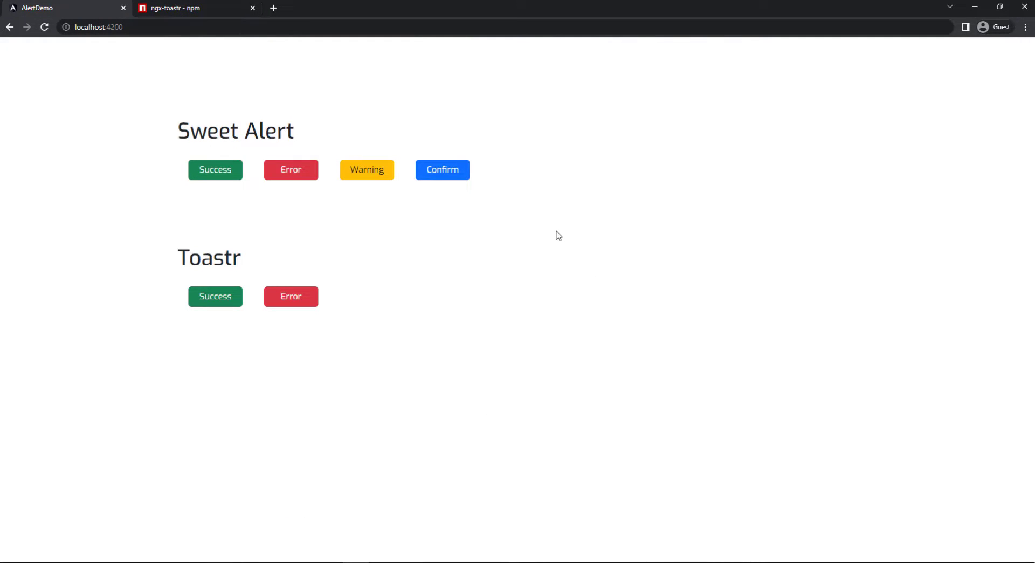
mouse_move(409, 441)
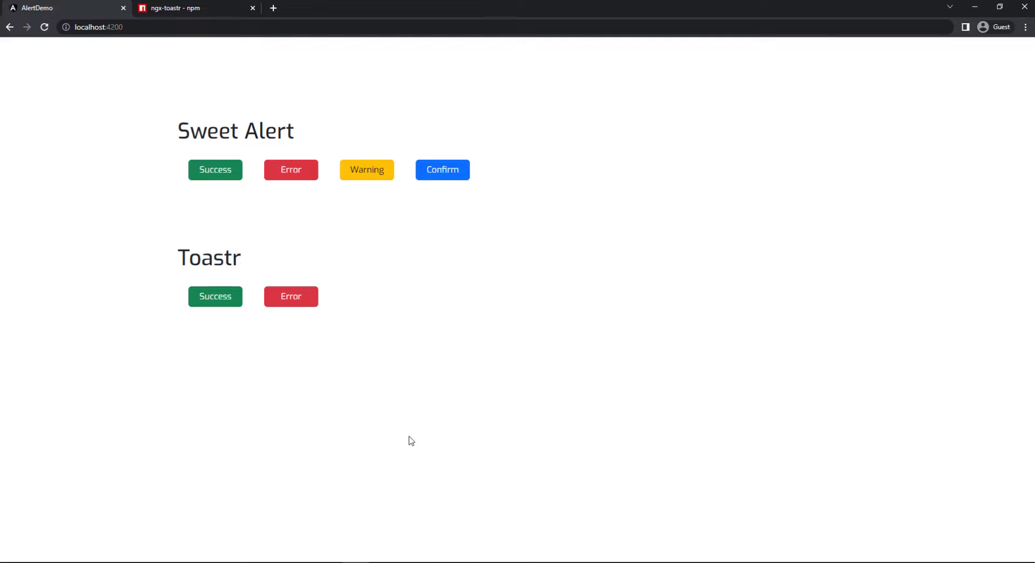